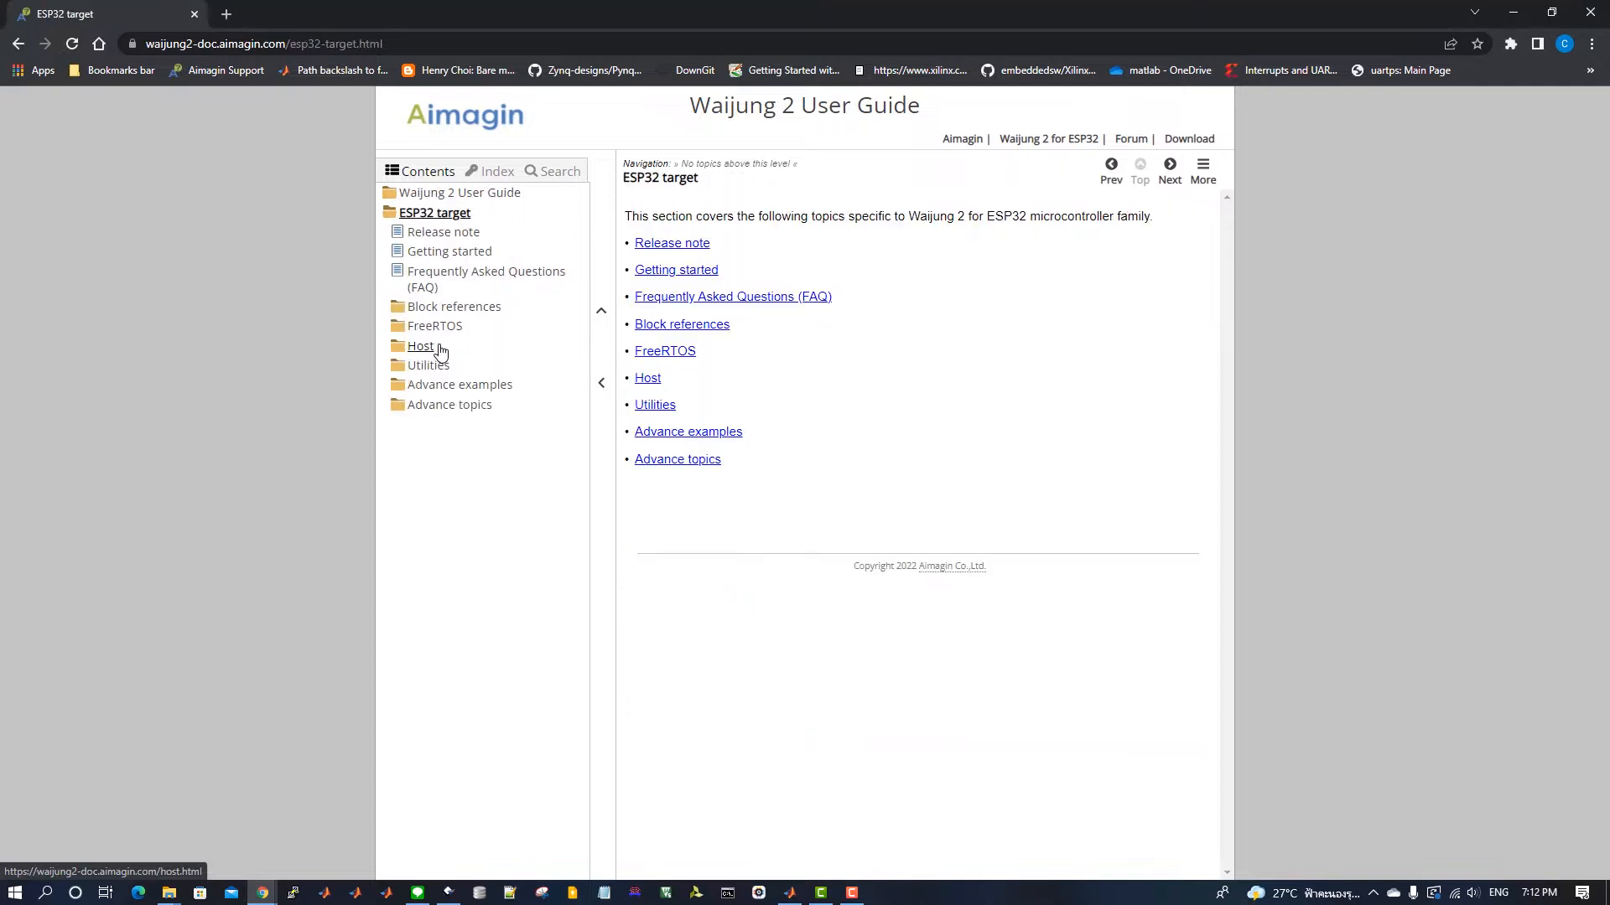
mouse_move(438, 337)
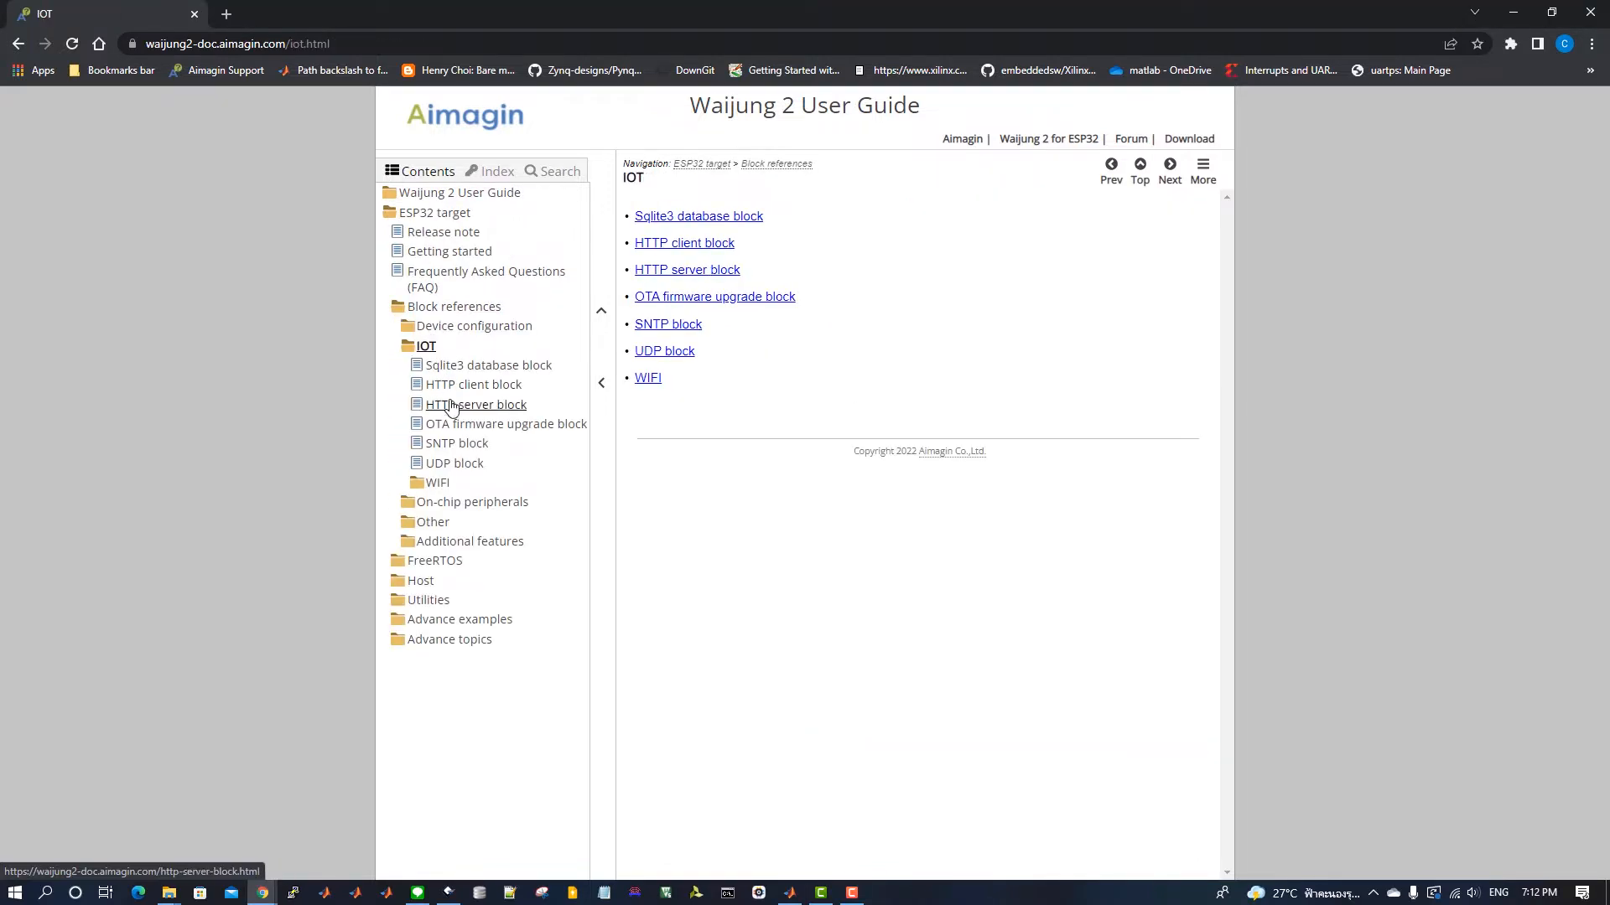
Step: Show the HTTP server block reference page under ESP32 Block references > IOT
left_click(477, 405)
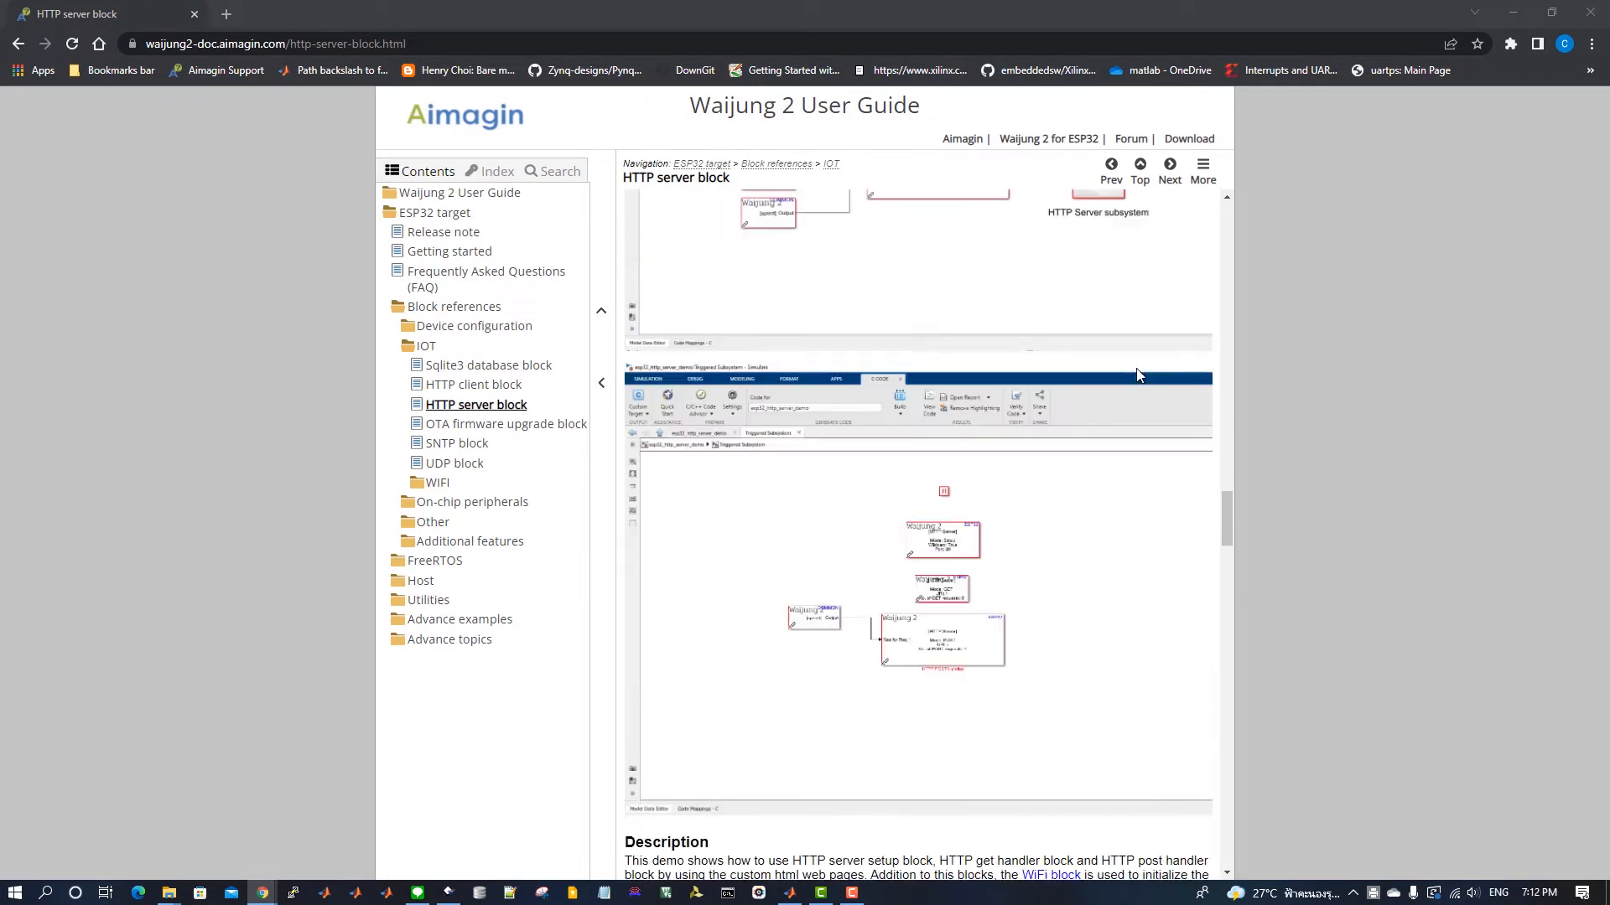
Step: Download the Demo 2 model file esp32_http_server_demo_2.slx
scroll("down", 3)
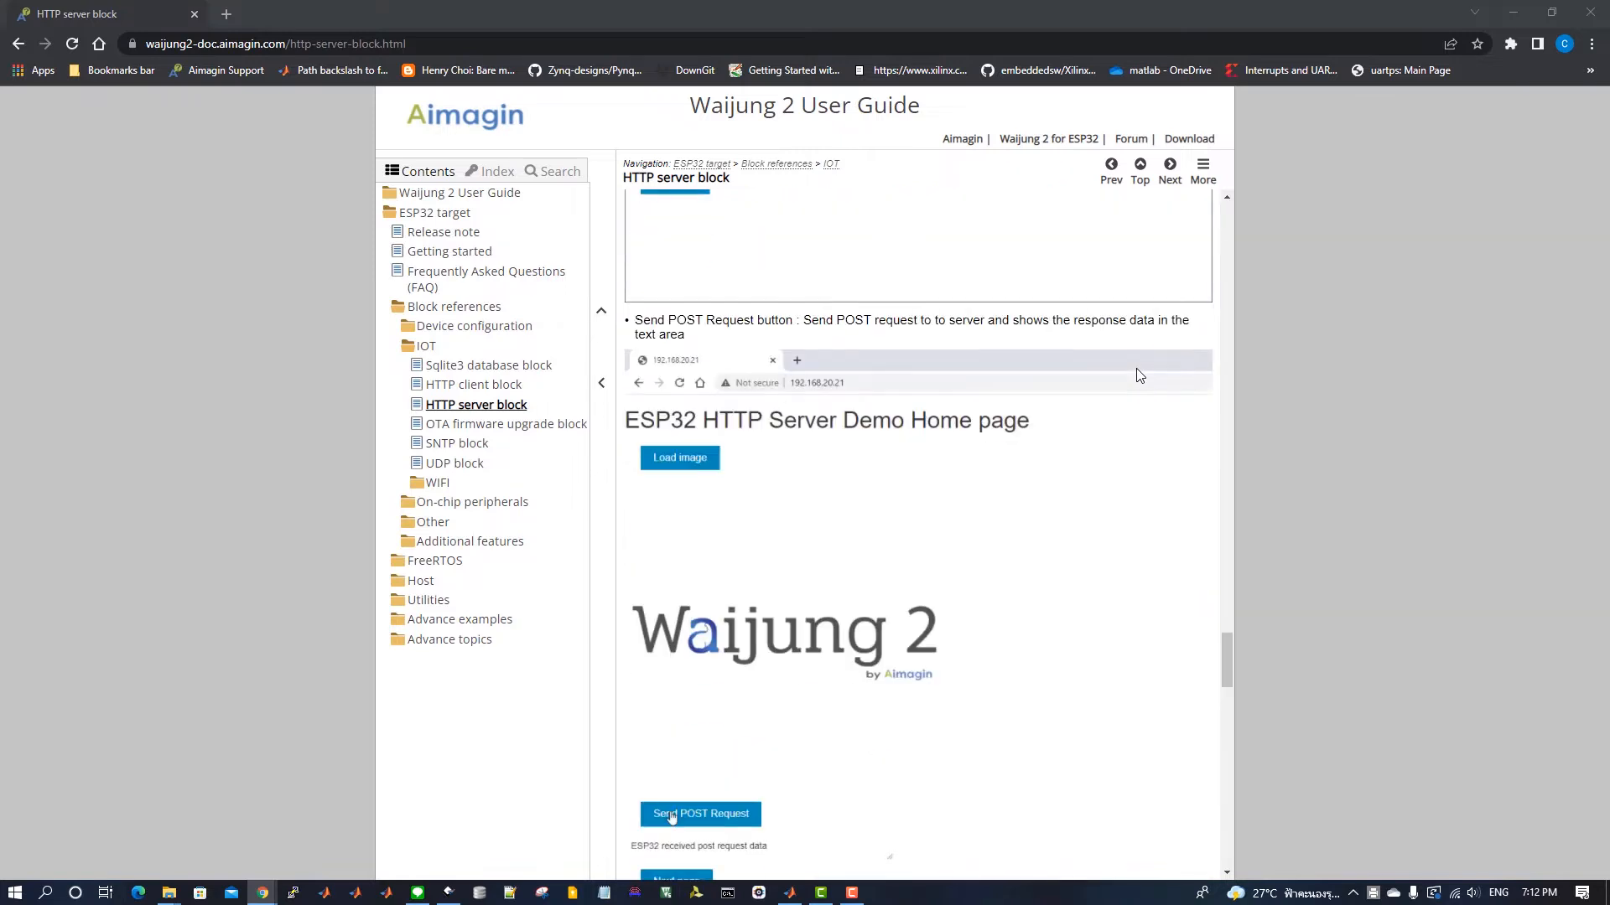
scroll("down", 3)
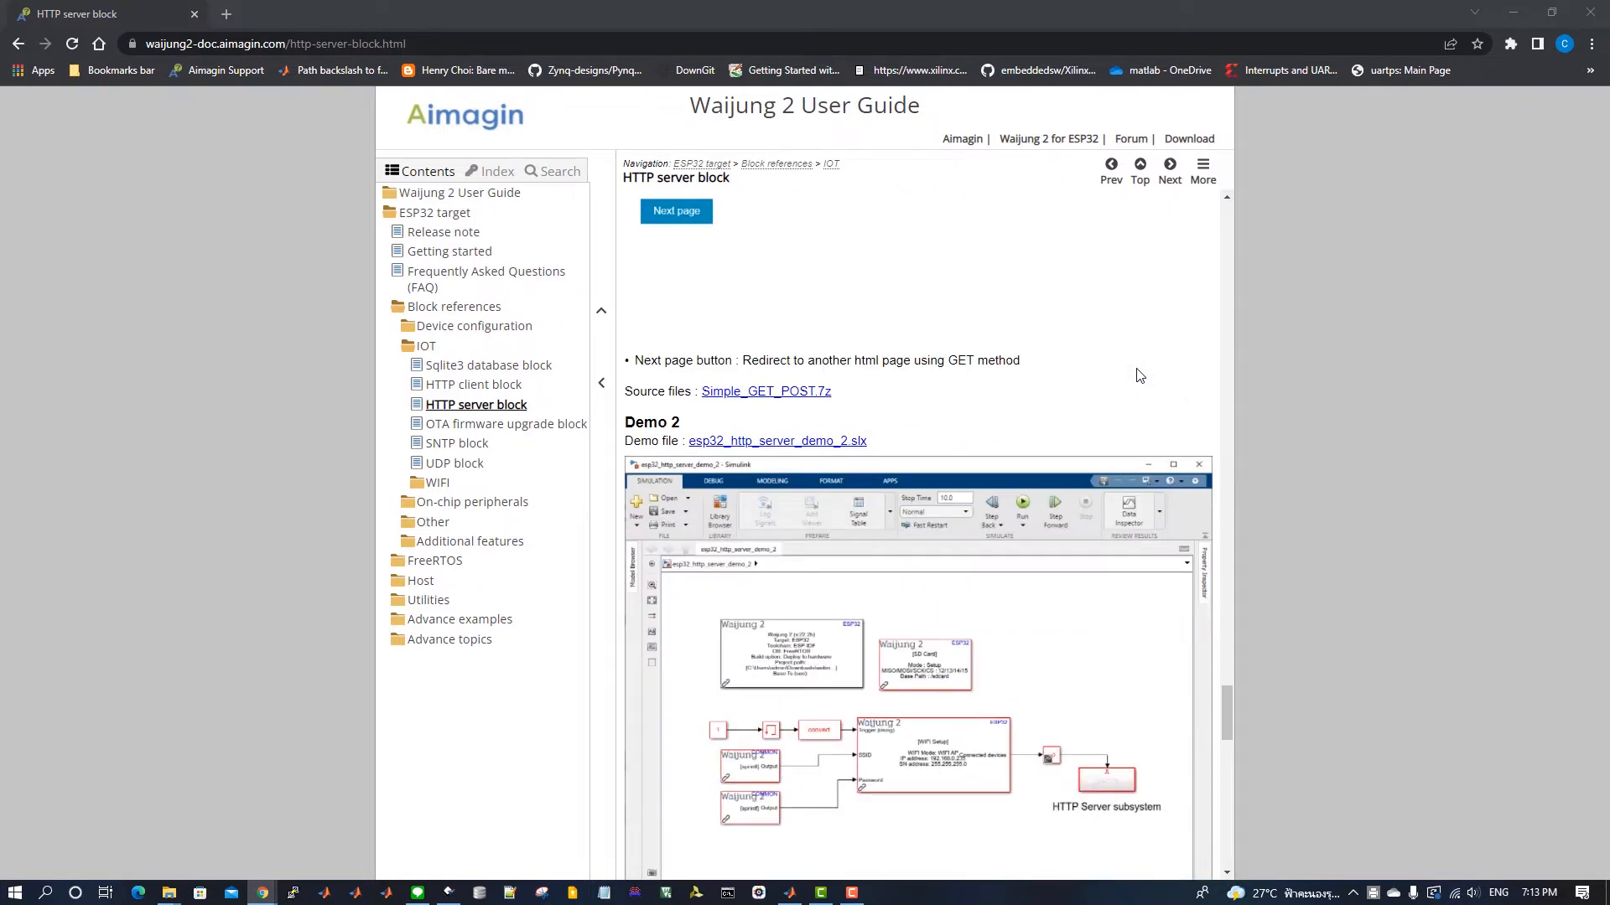
mouse_move(826, 444)
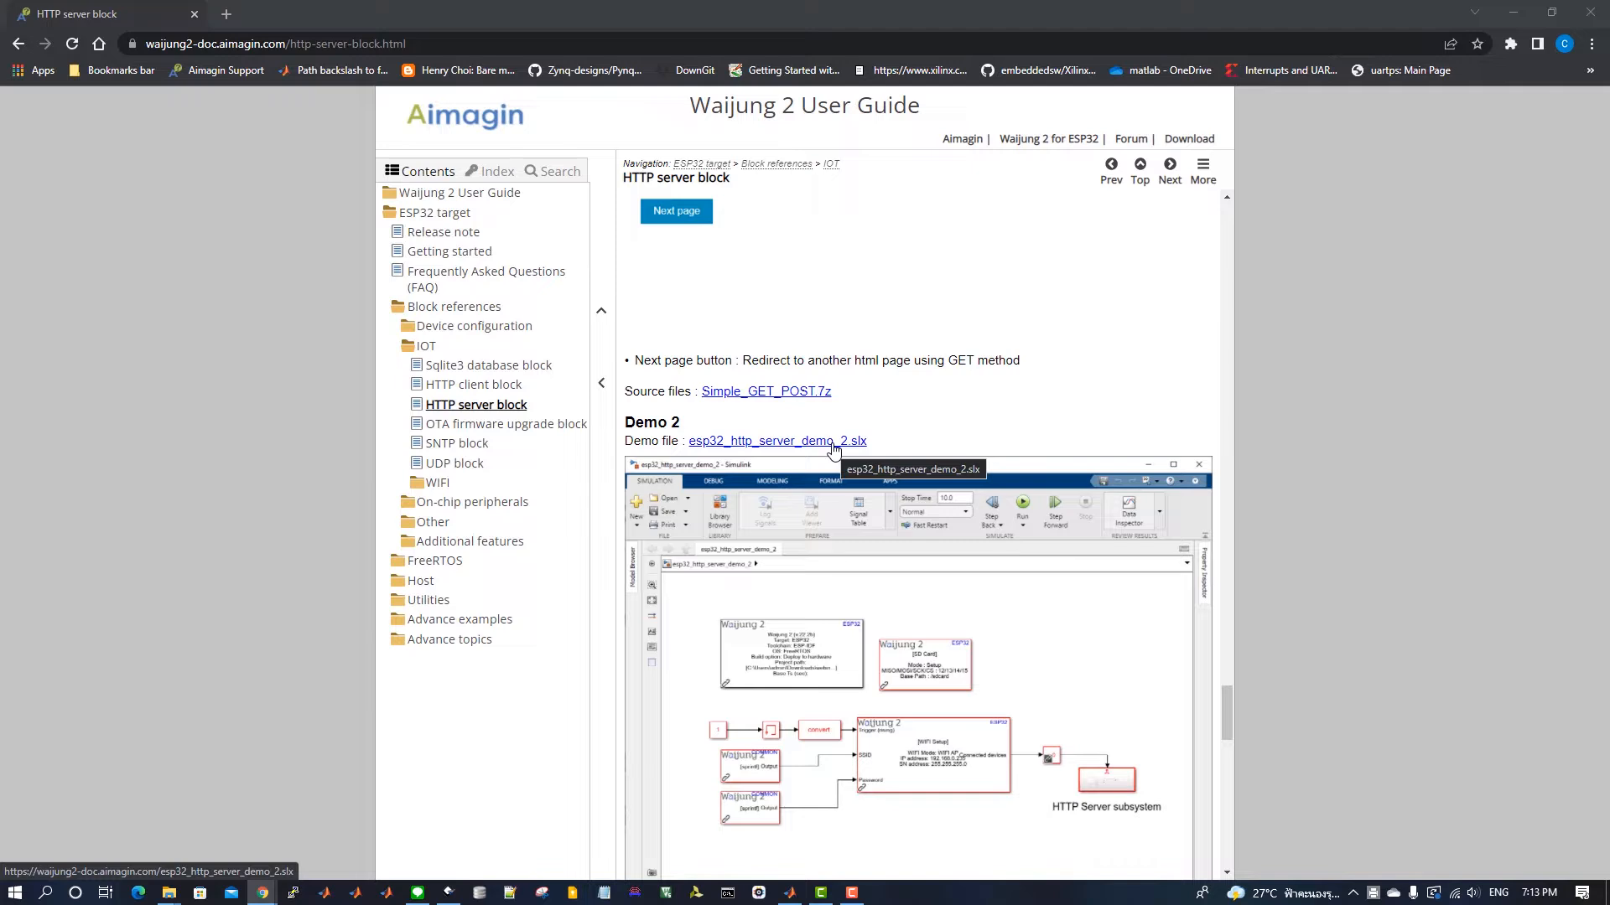
left_click(777, 441)
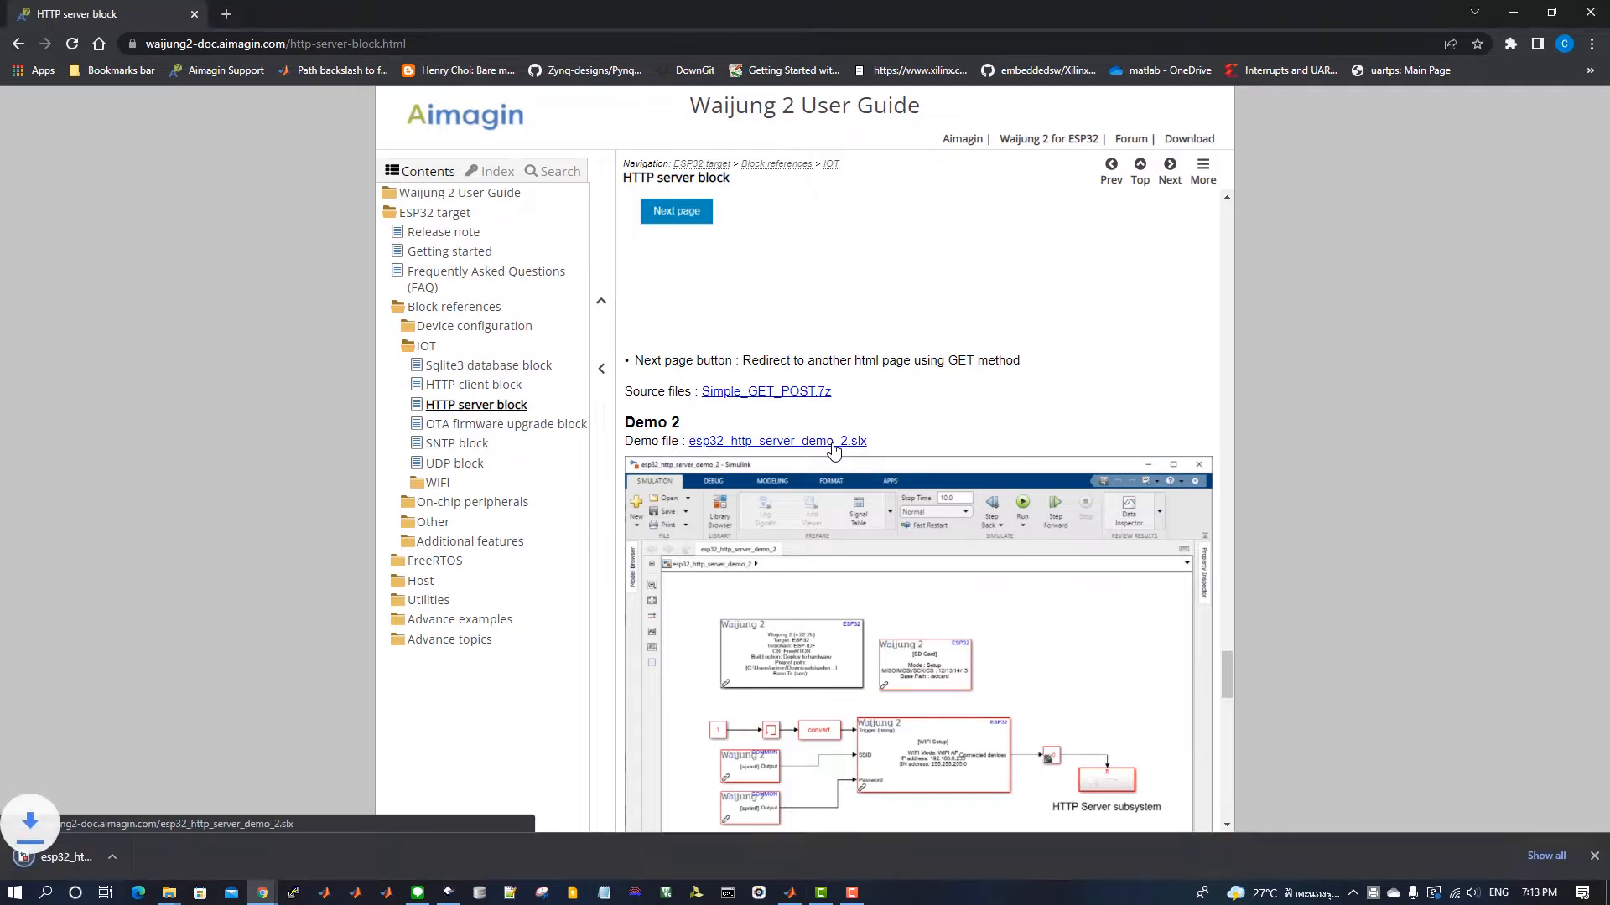
left_click(777, 441)
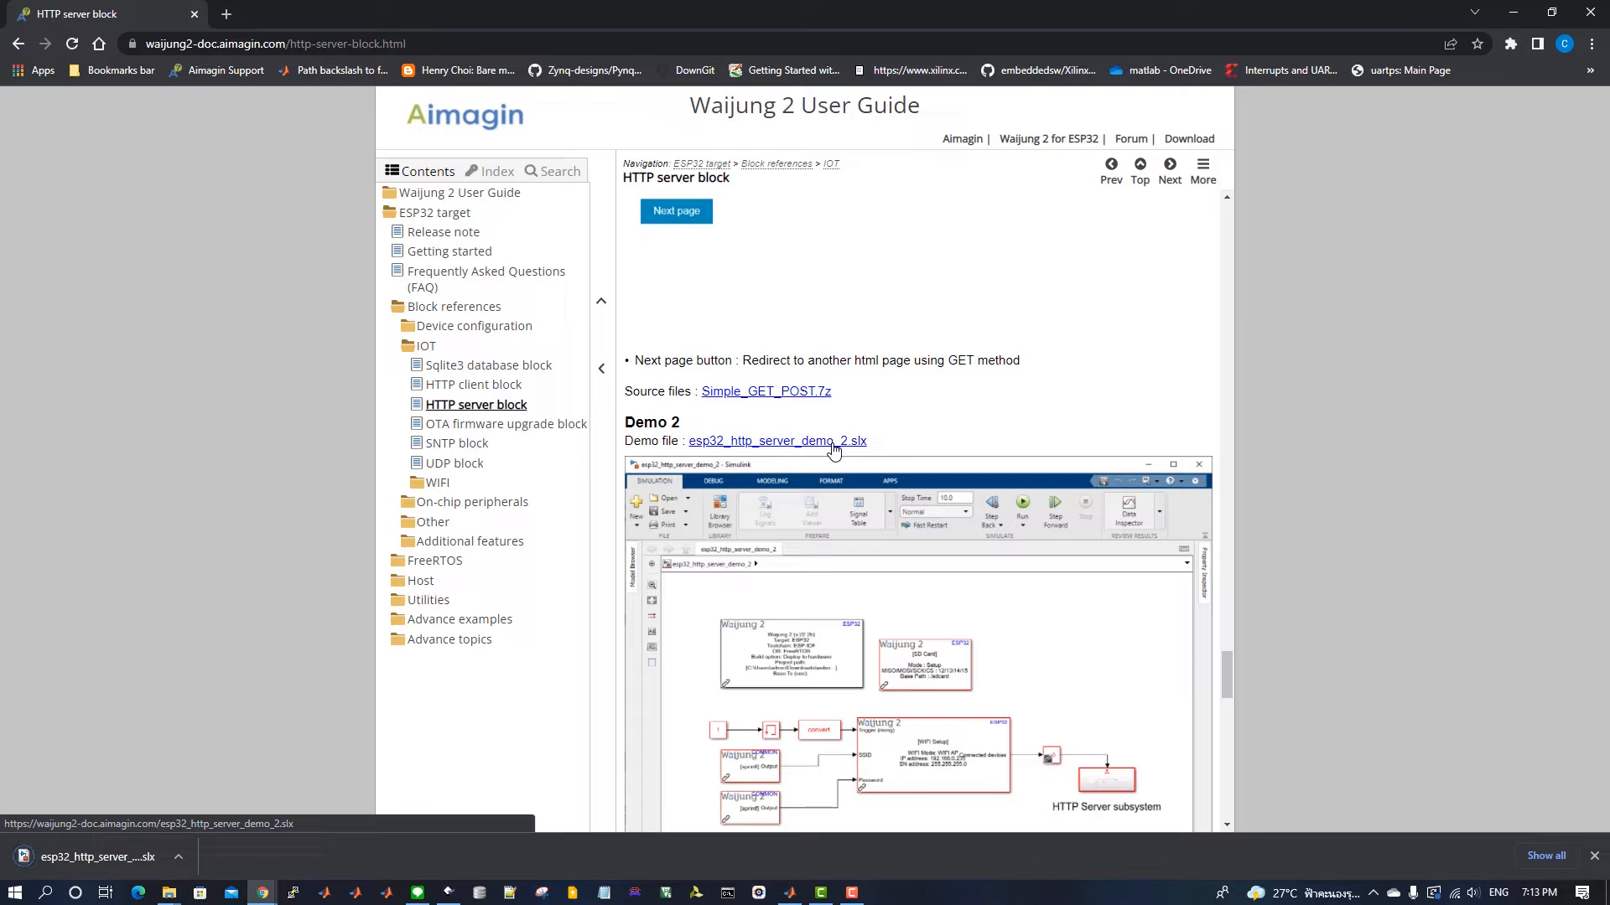
Step: Download the line_graph.rar source files archive
scroll("down", 3)
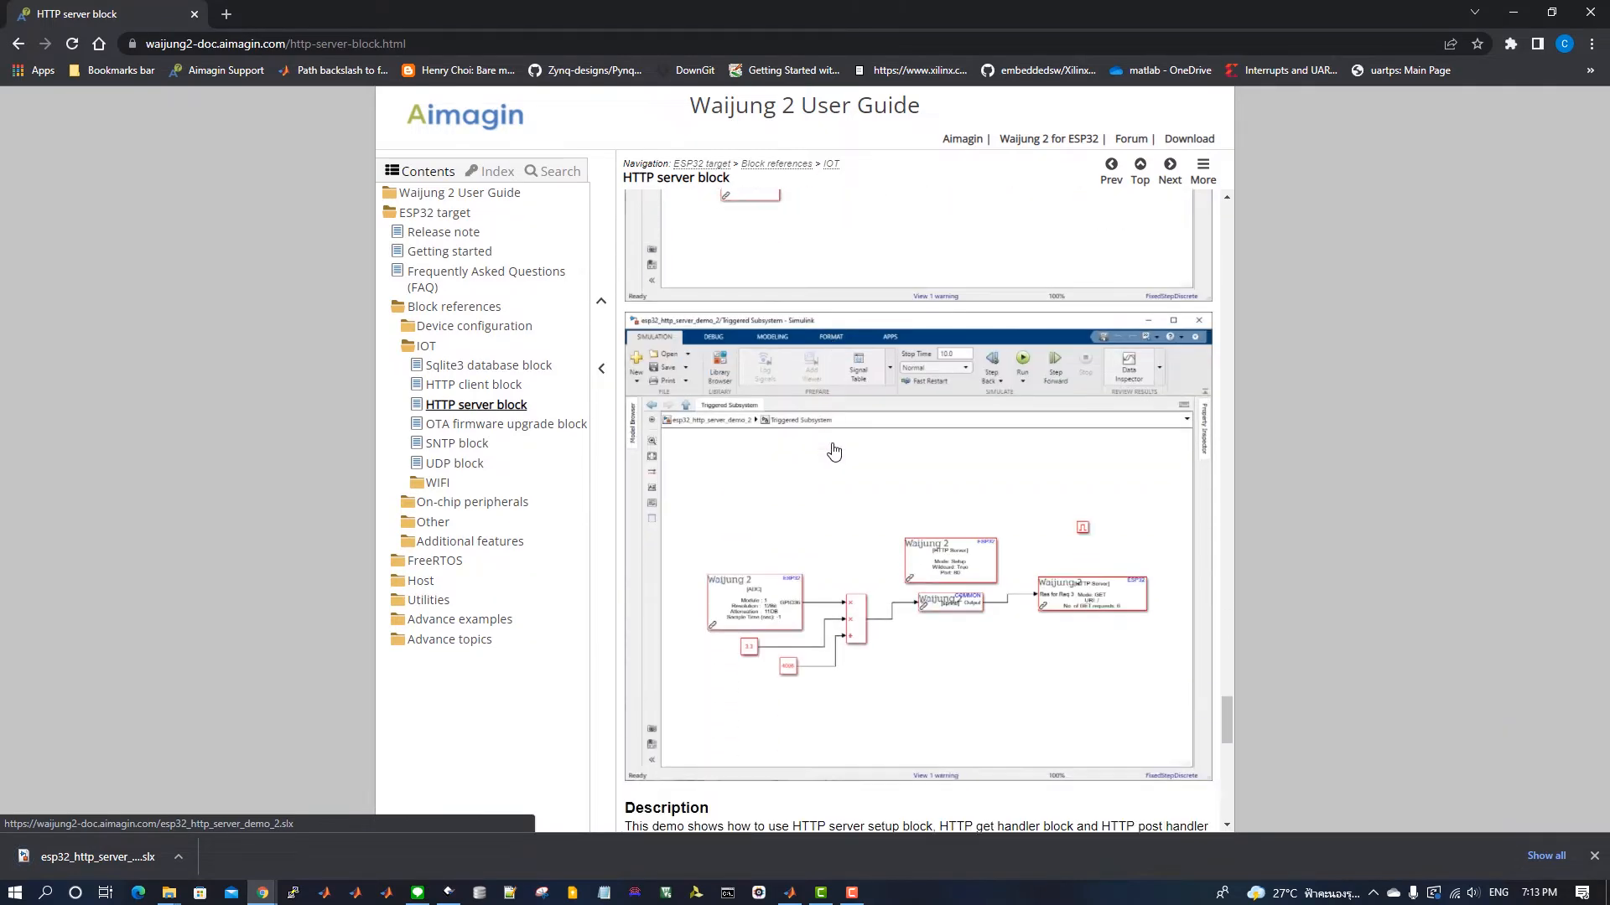
scroll("down", 3)
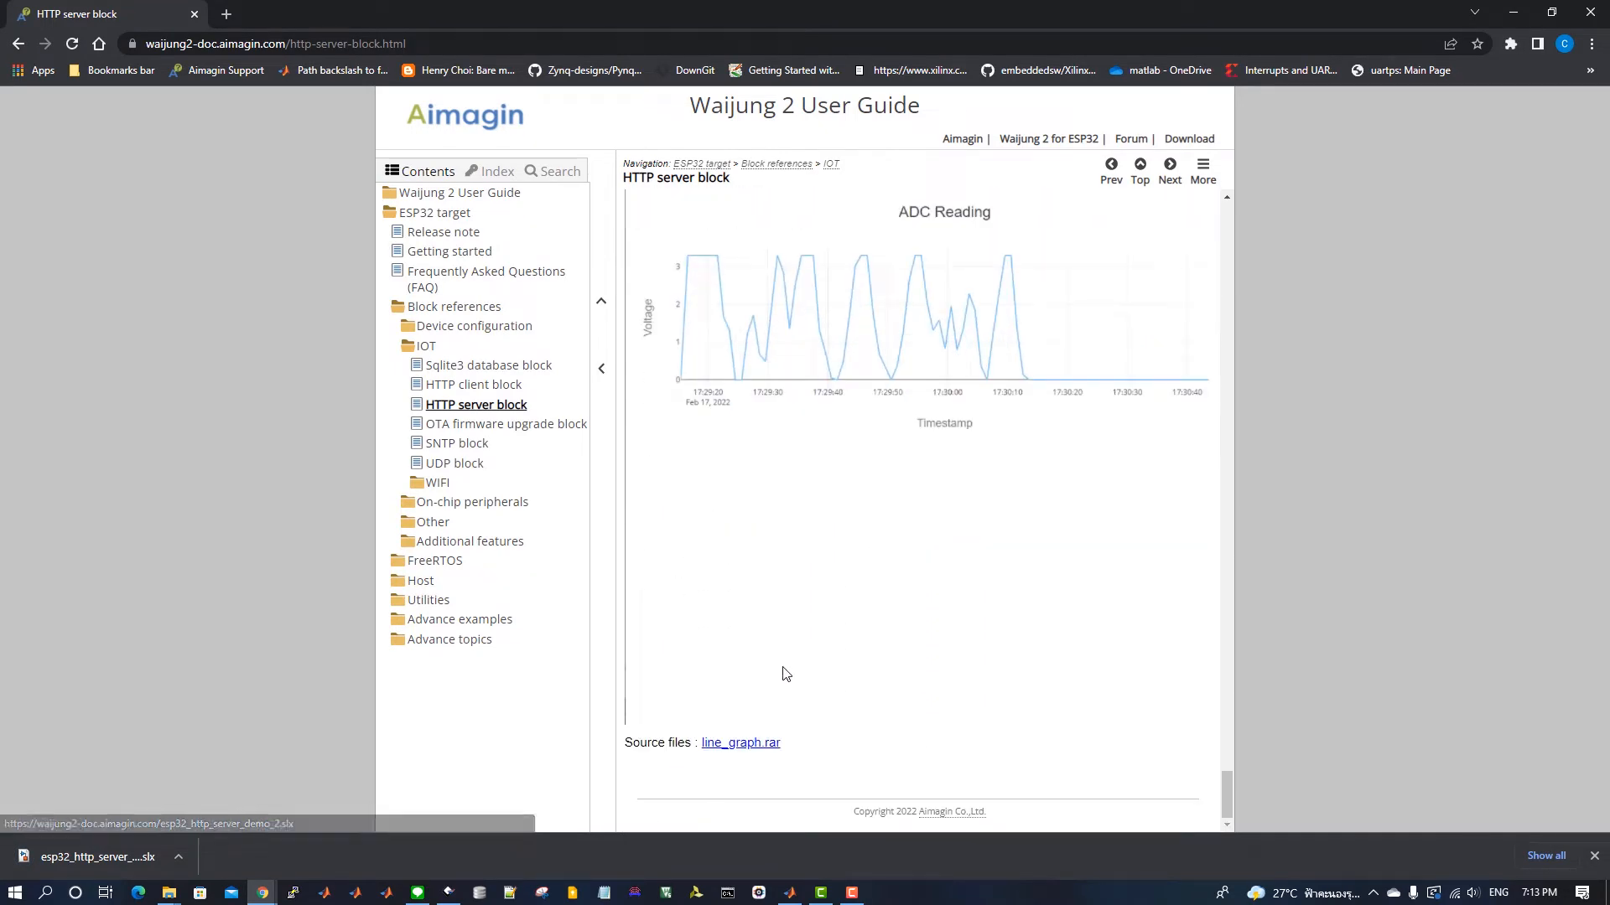
left_click(740, 743)
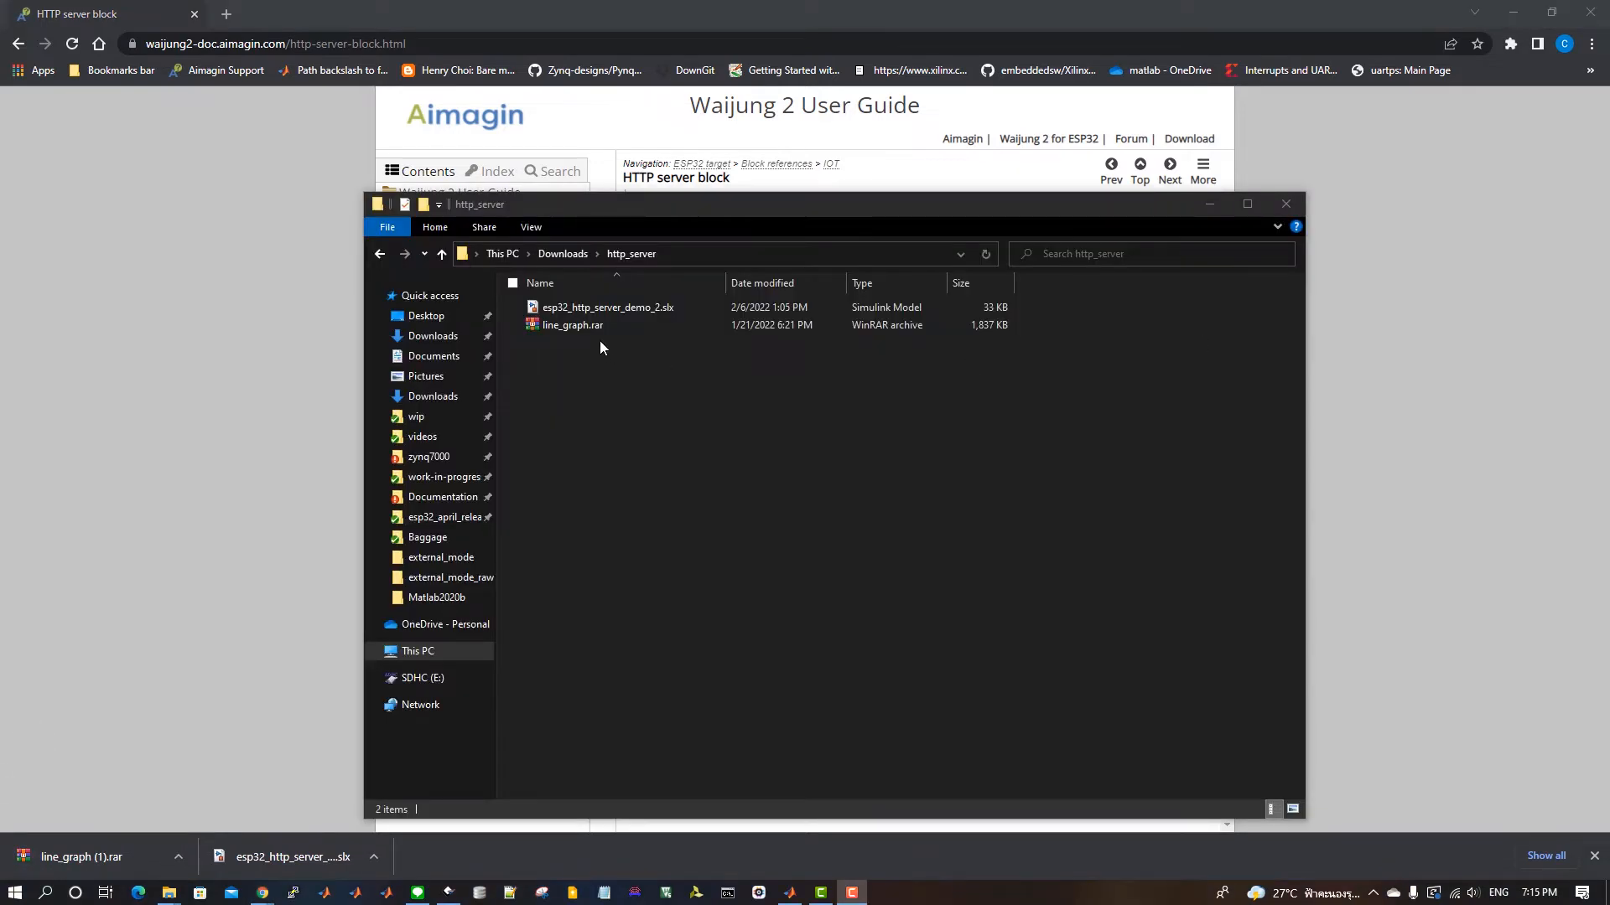
Step: Extract line_graph.rar into a line_graph folder
right_click(572, 325)
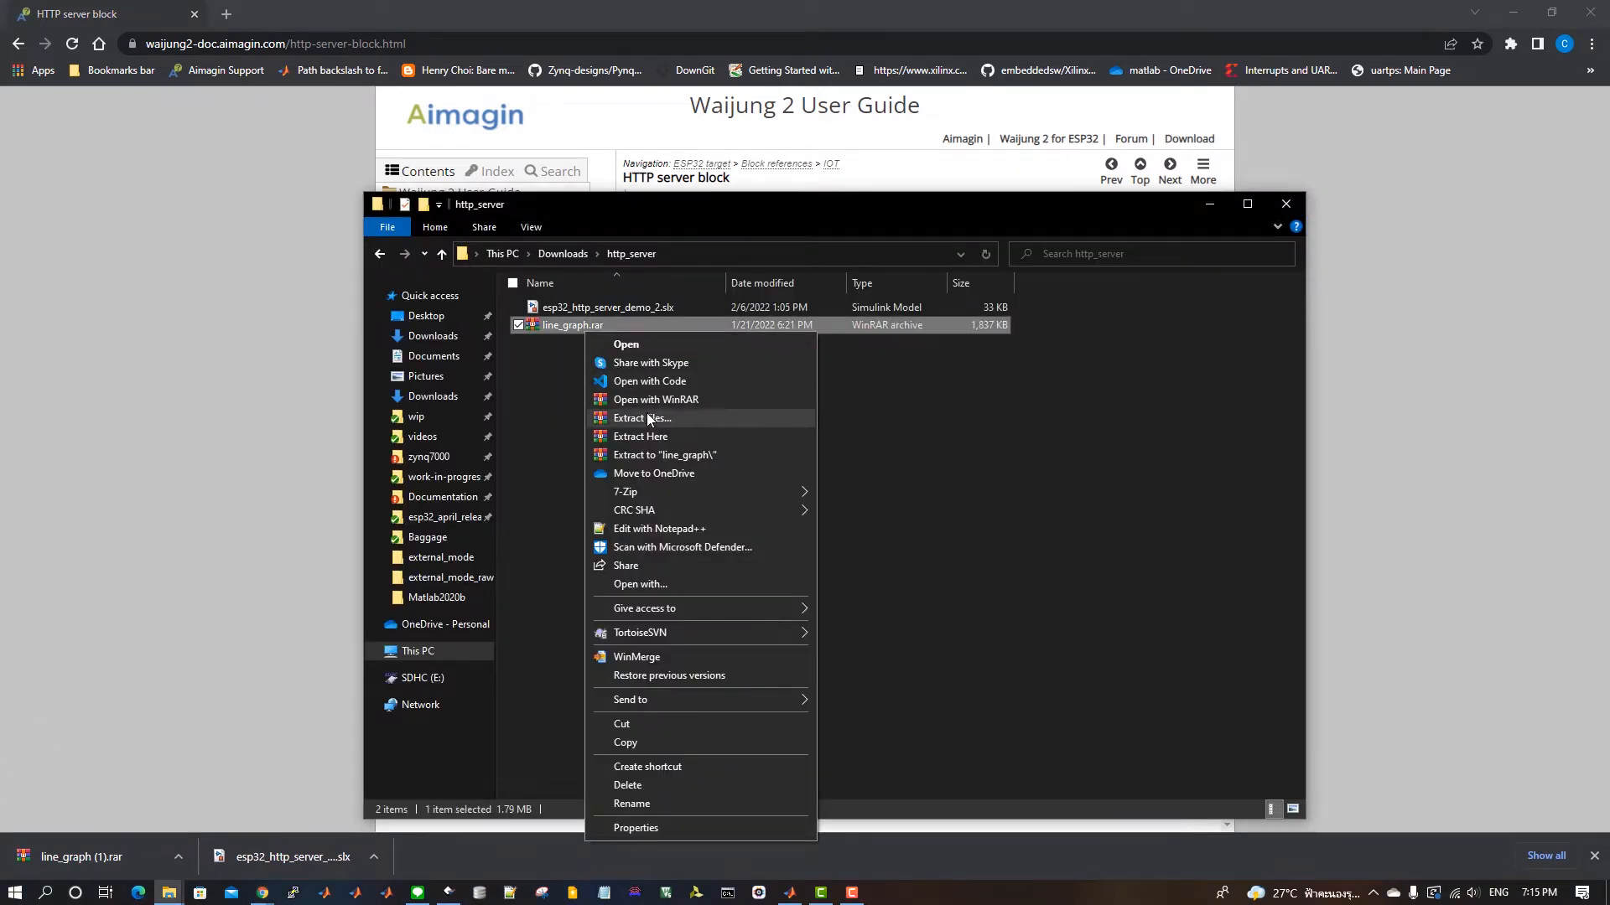
left_click(649, 424)
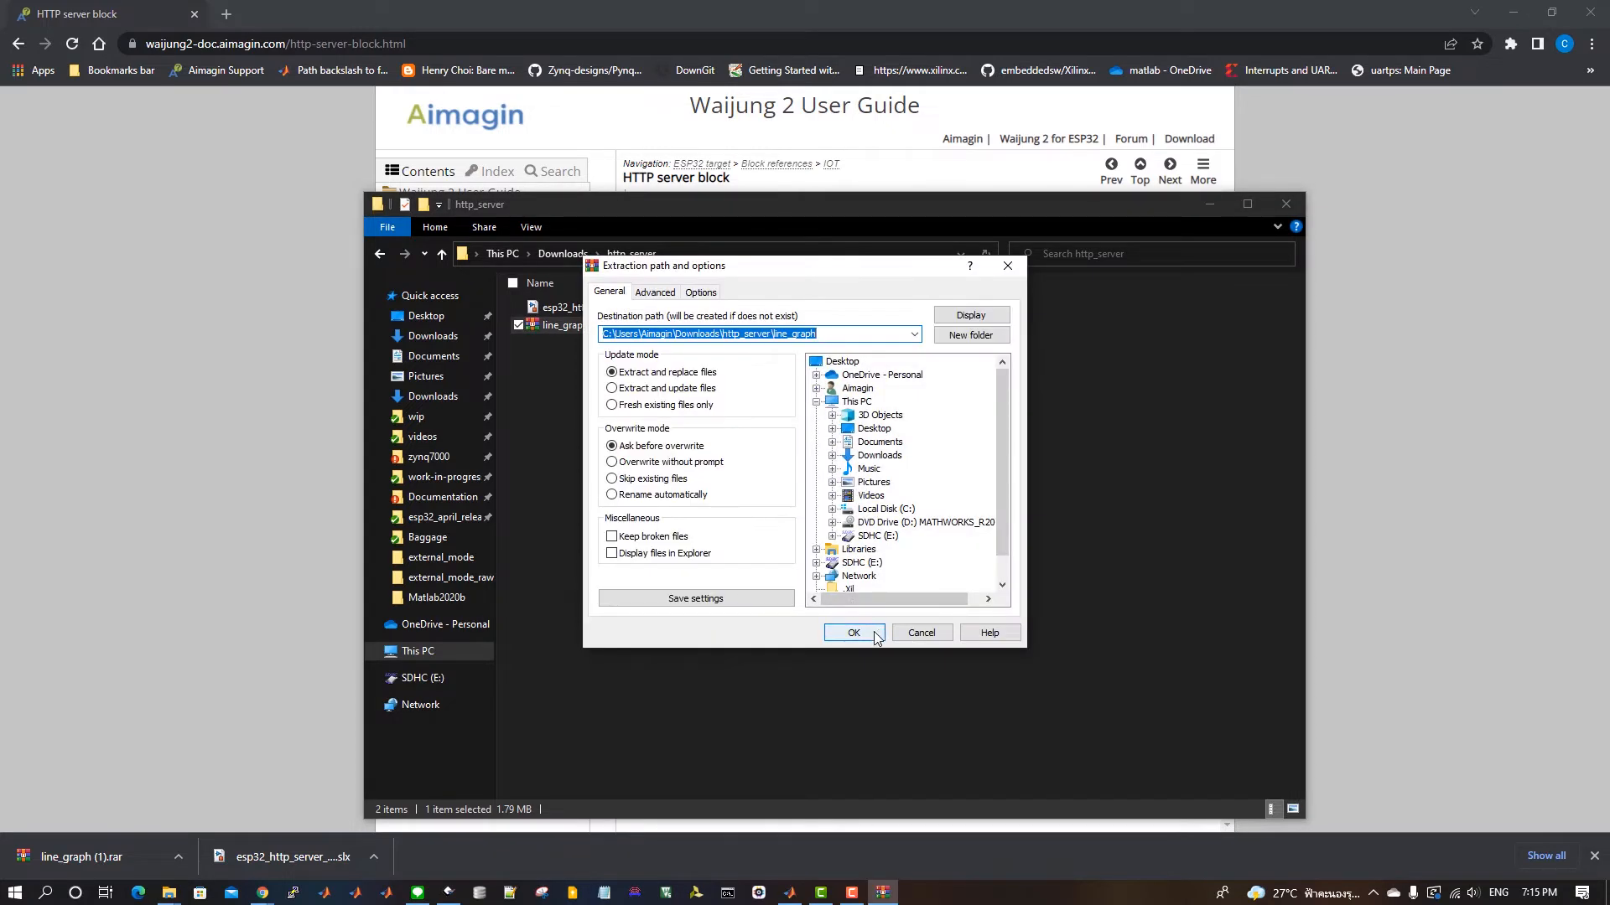
left_click(853, 633)
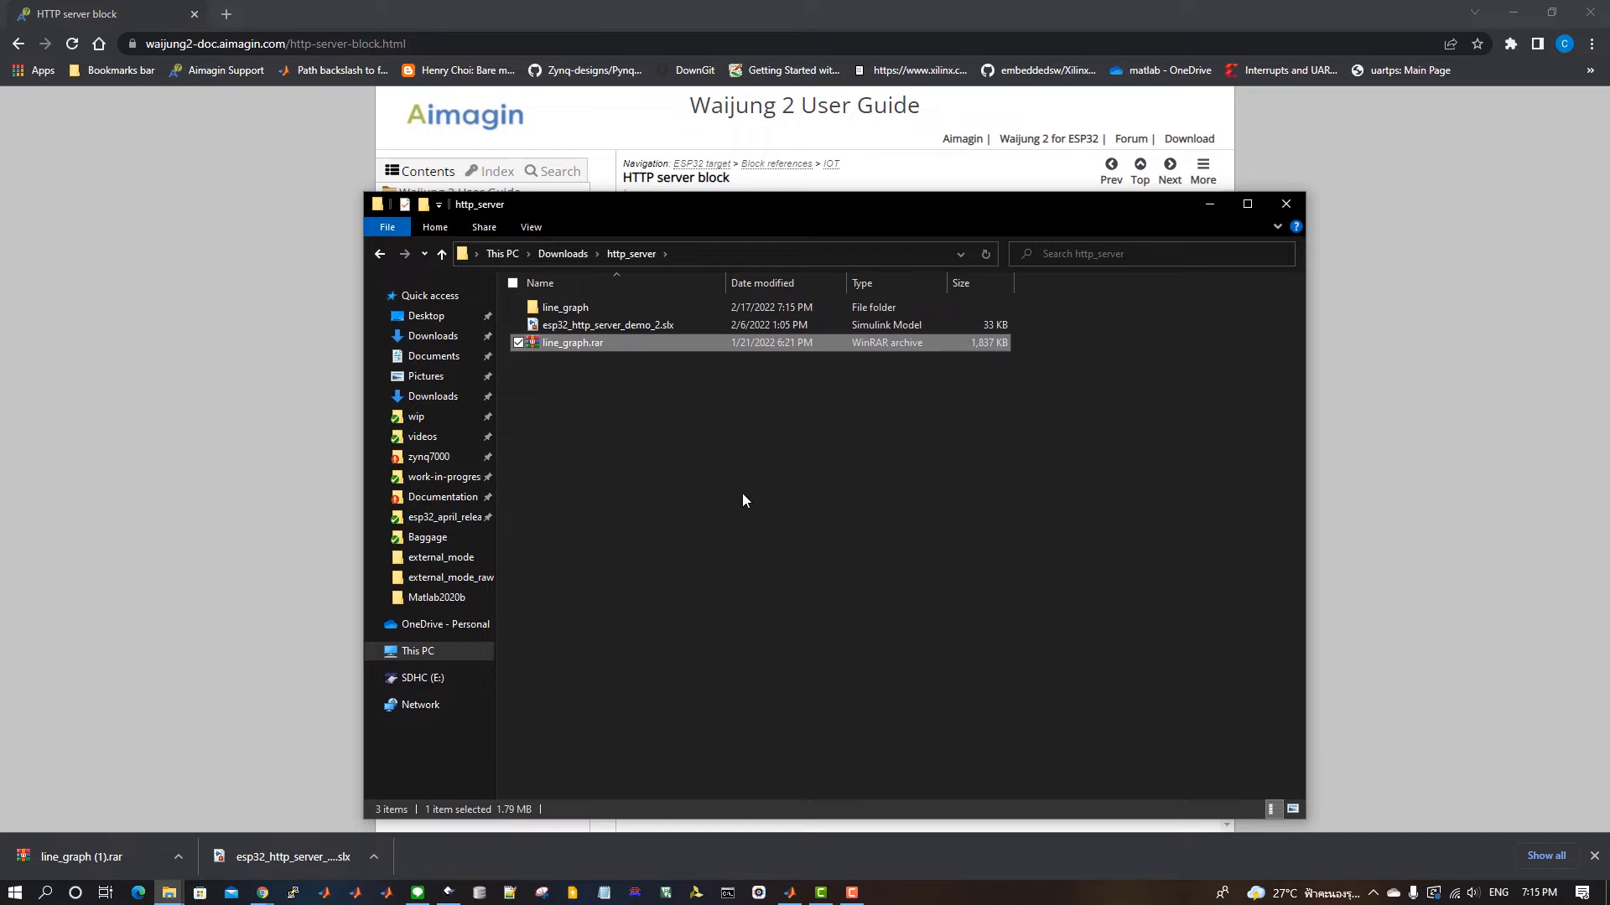
Step: Browse into line_graph and then its line_graph_source_files folder
double_click(565, 308)
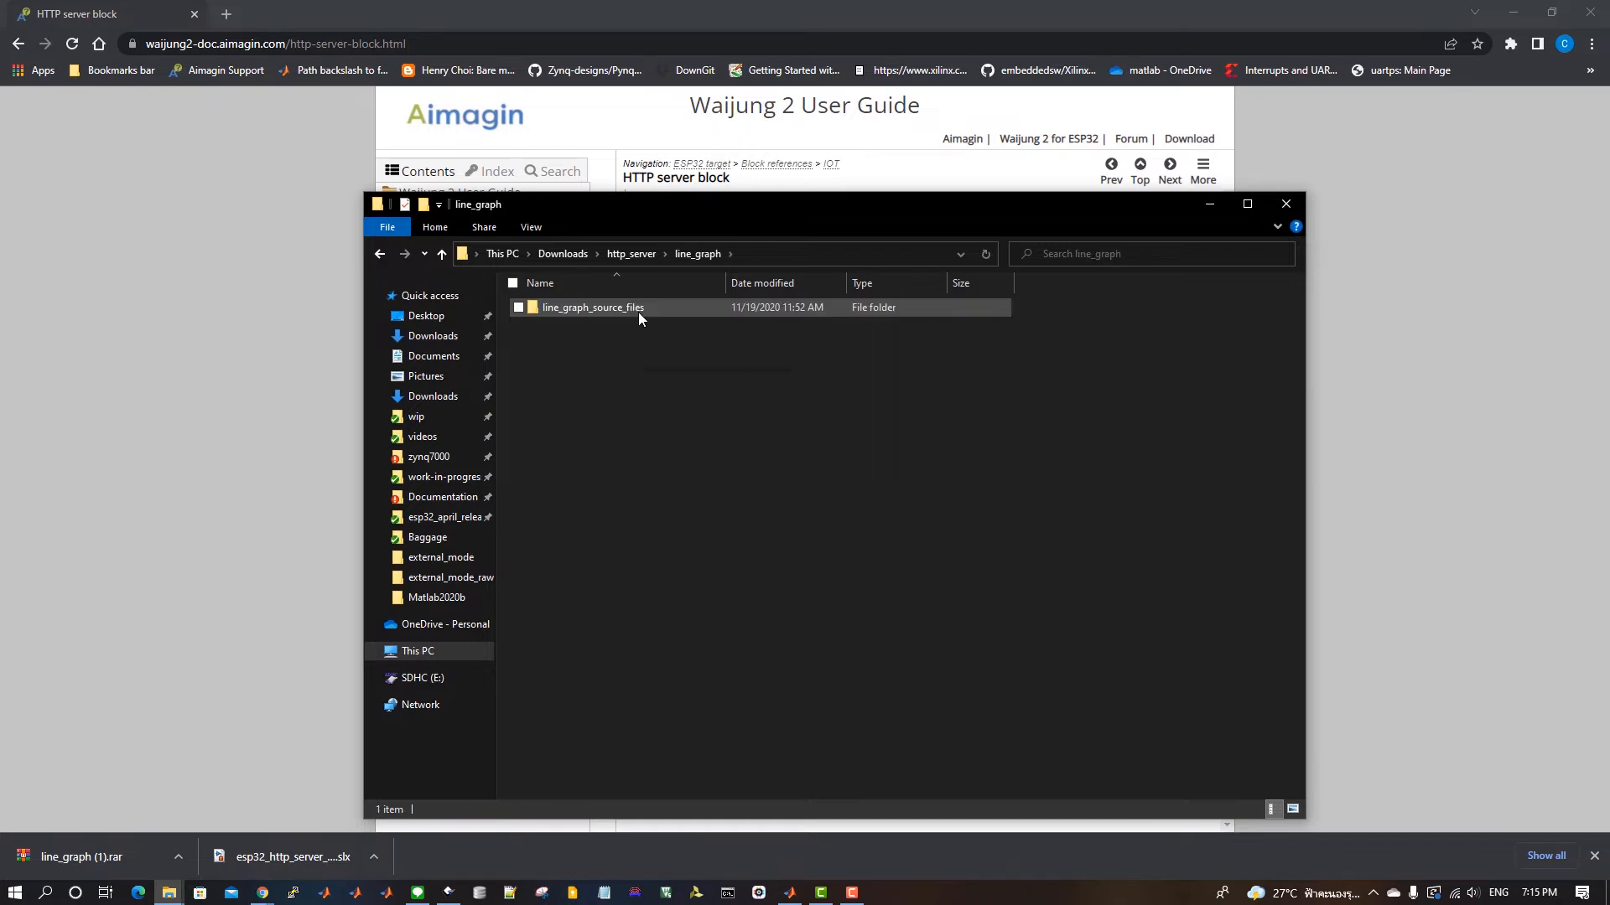
double_click(592, 307)
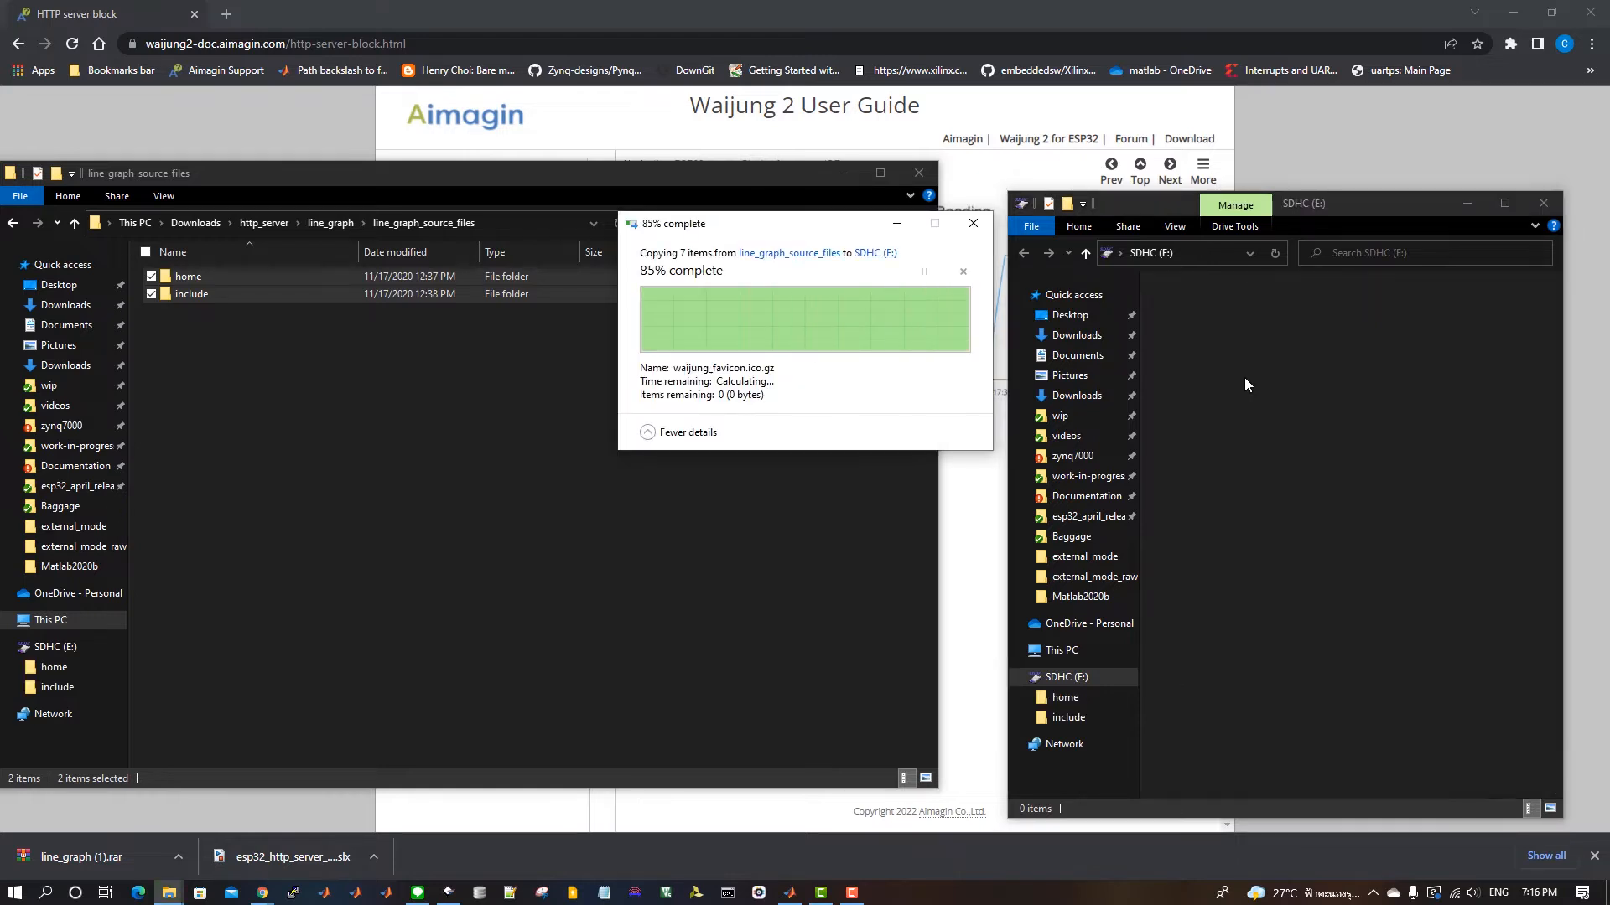
Step: Copy the home and include folders onto the SDHC (E:) drive
left_click(919, 173)
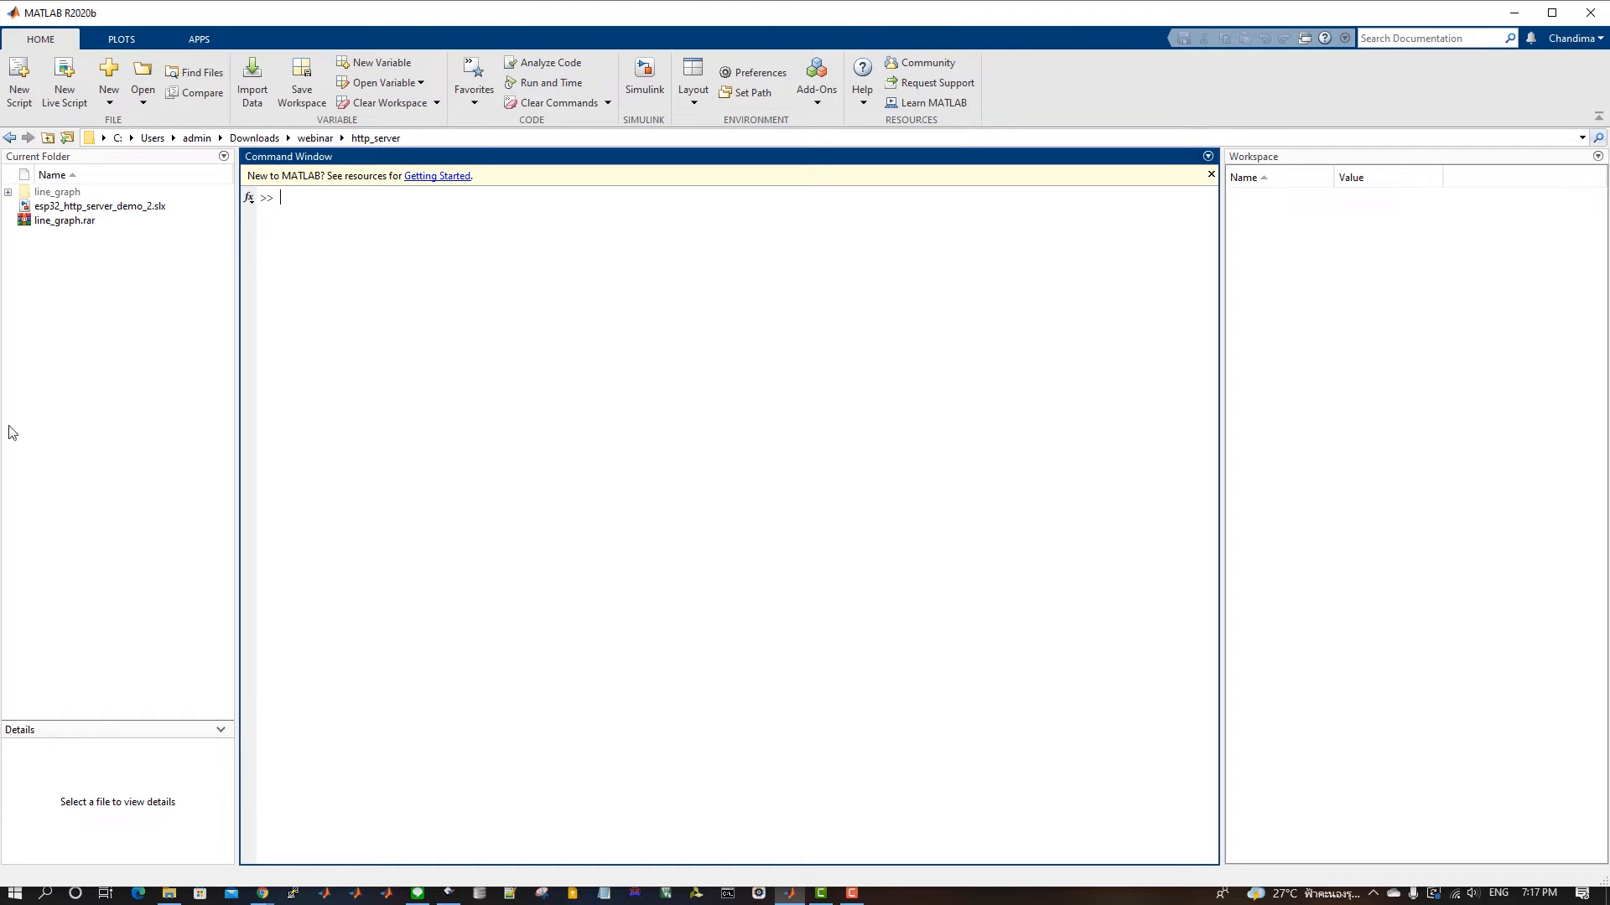
Step: Load esp32_http_server_demo_2.slx from the Current Folder into Simulink
left_click(98, 206)
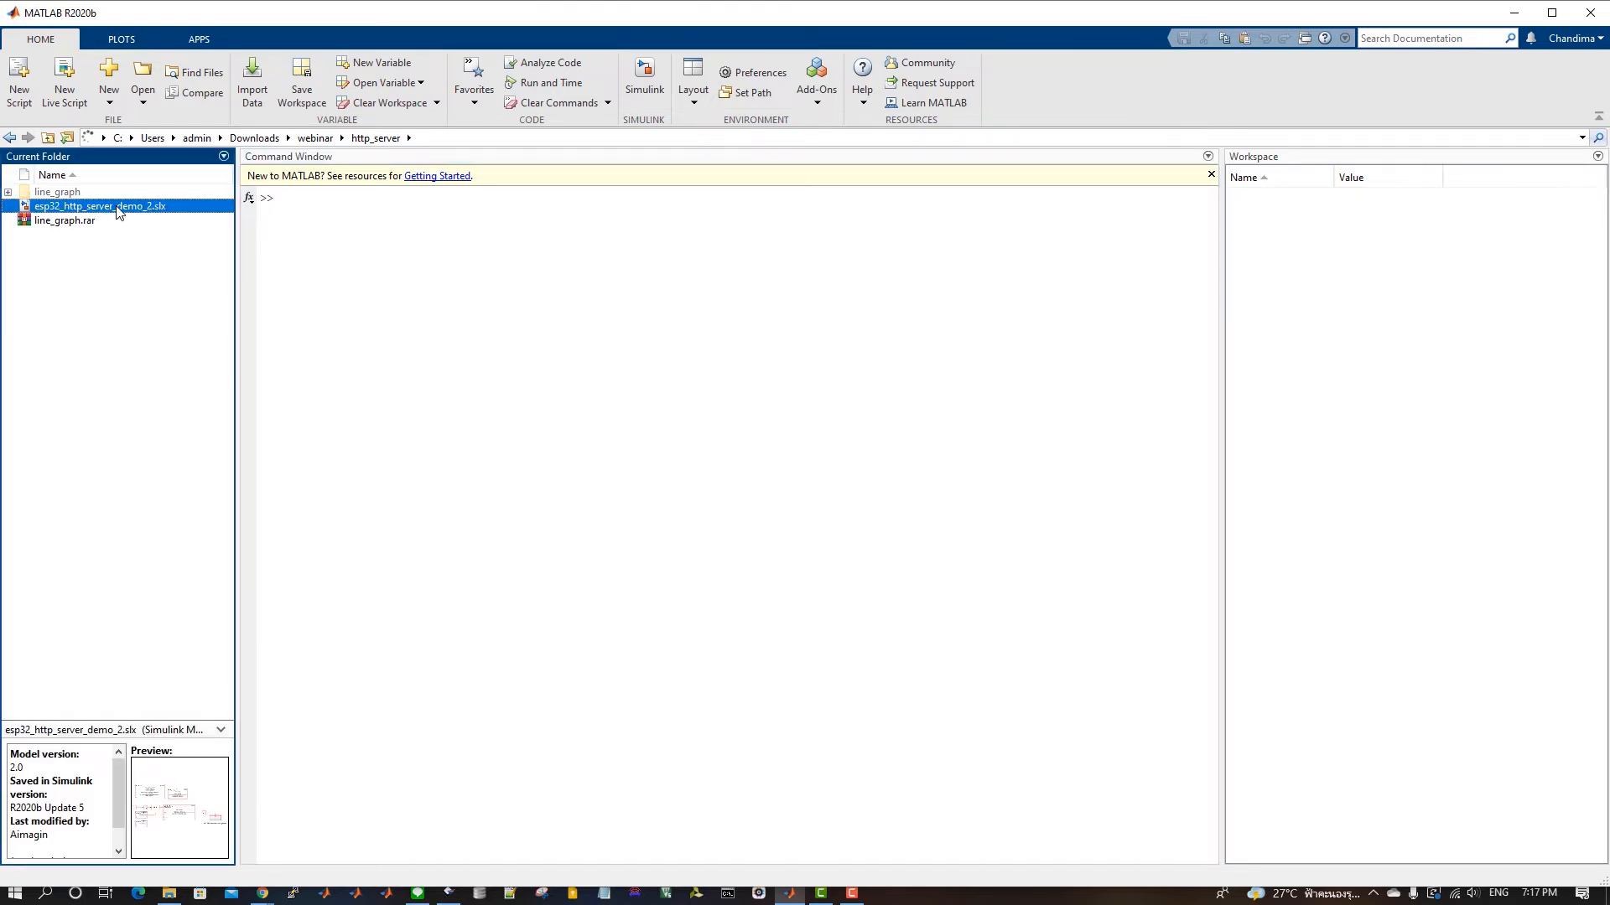
double_click(99, 206)
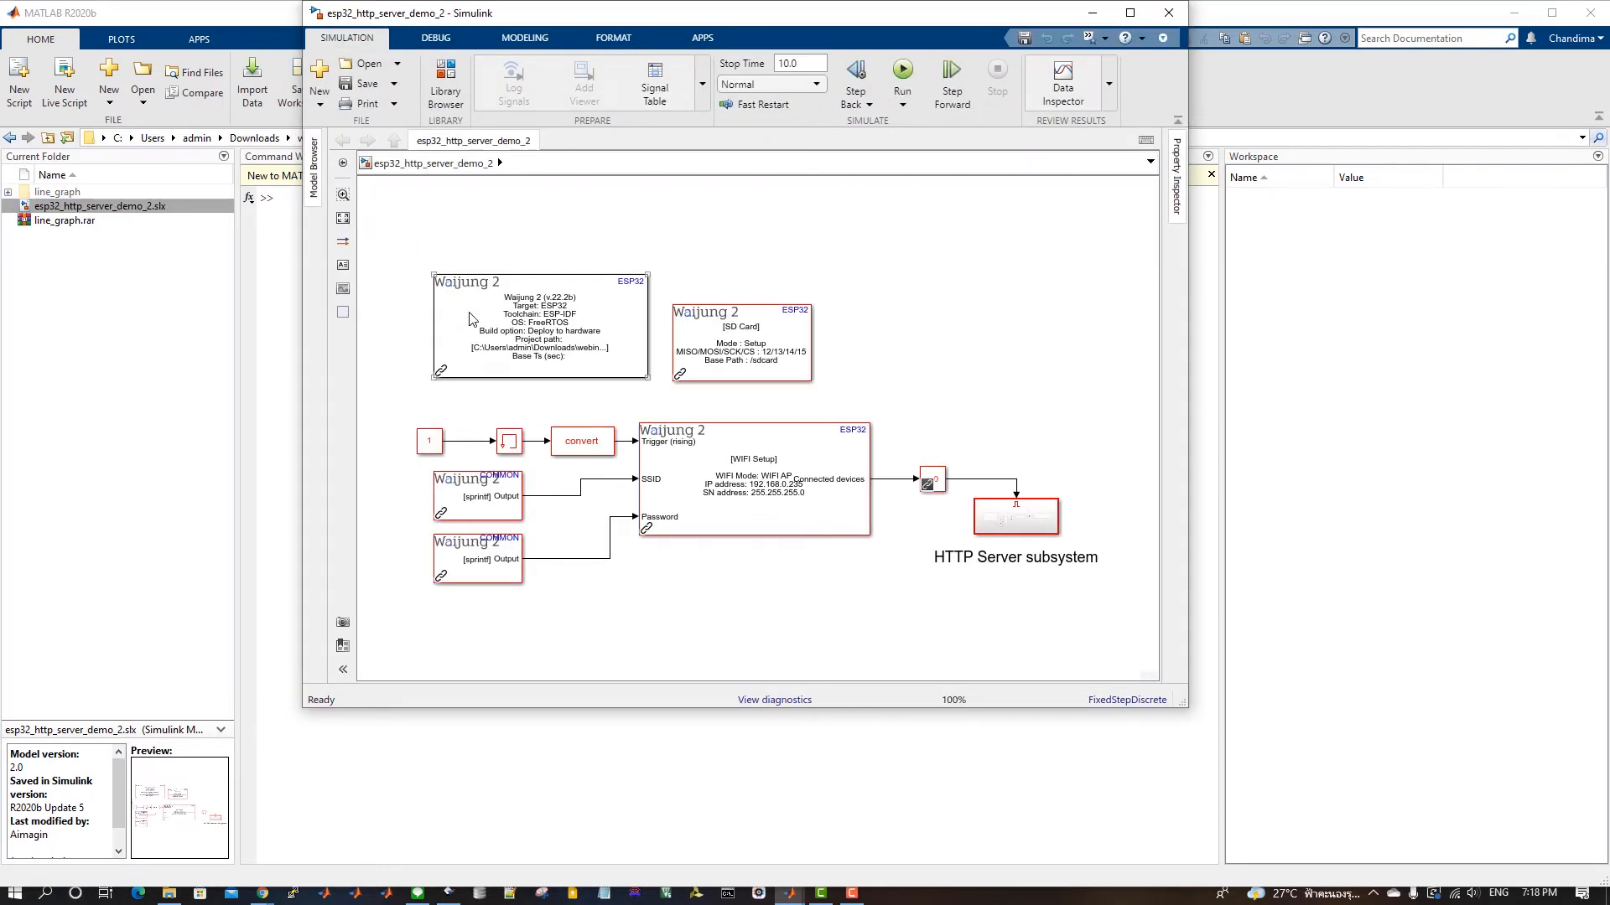
left_click(538, 327)
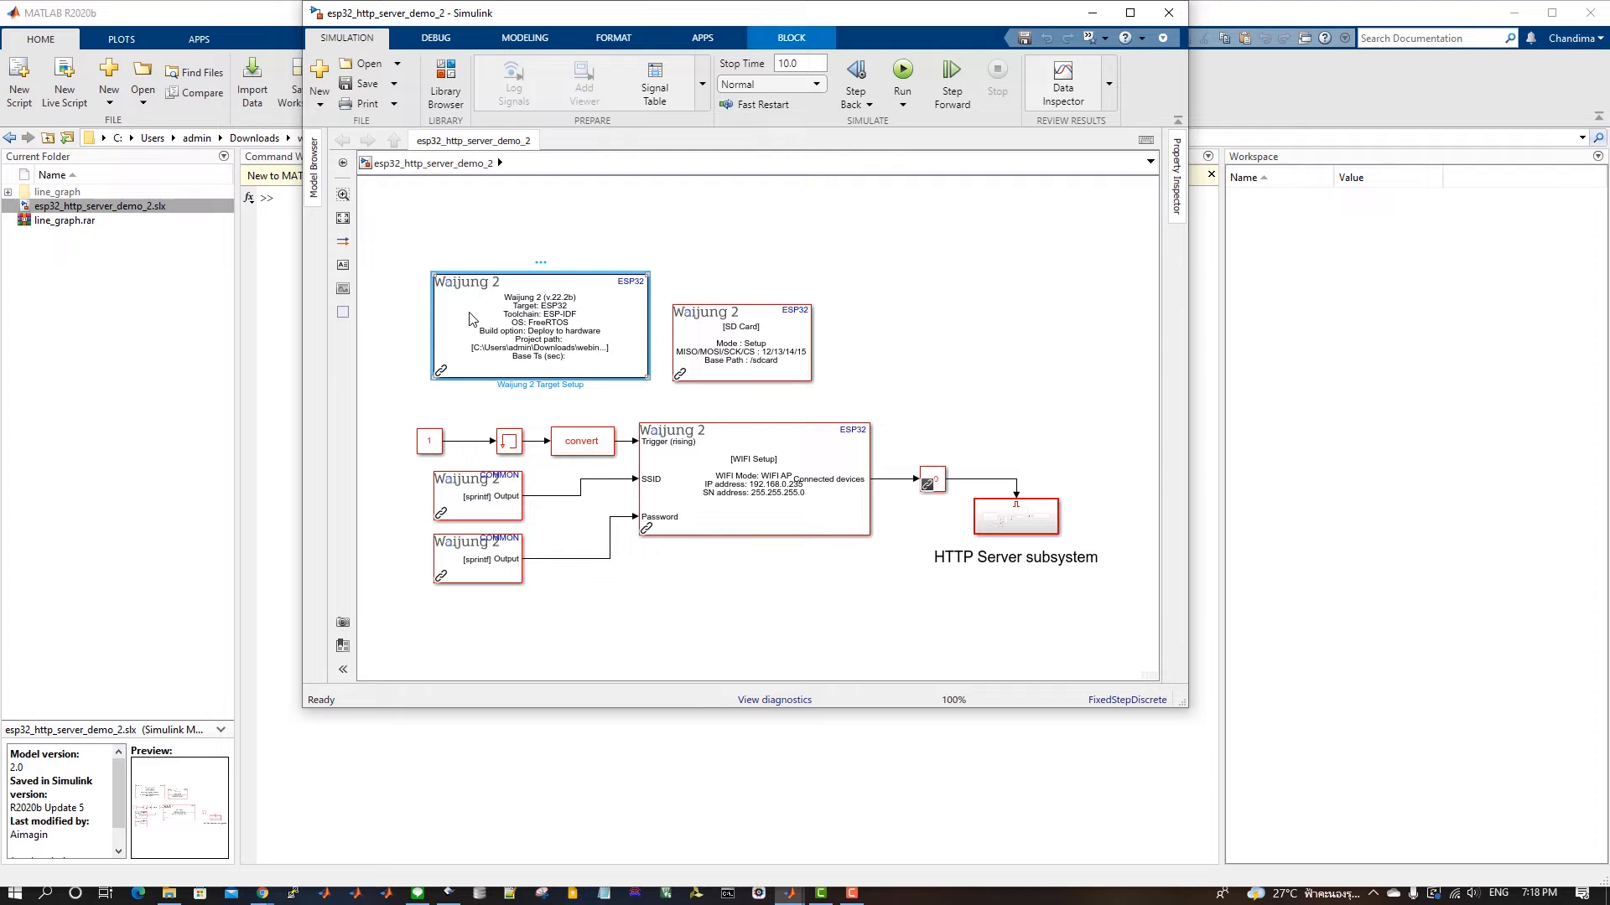
double_click(538, 326)
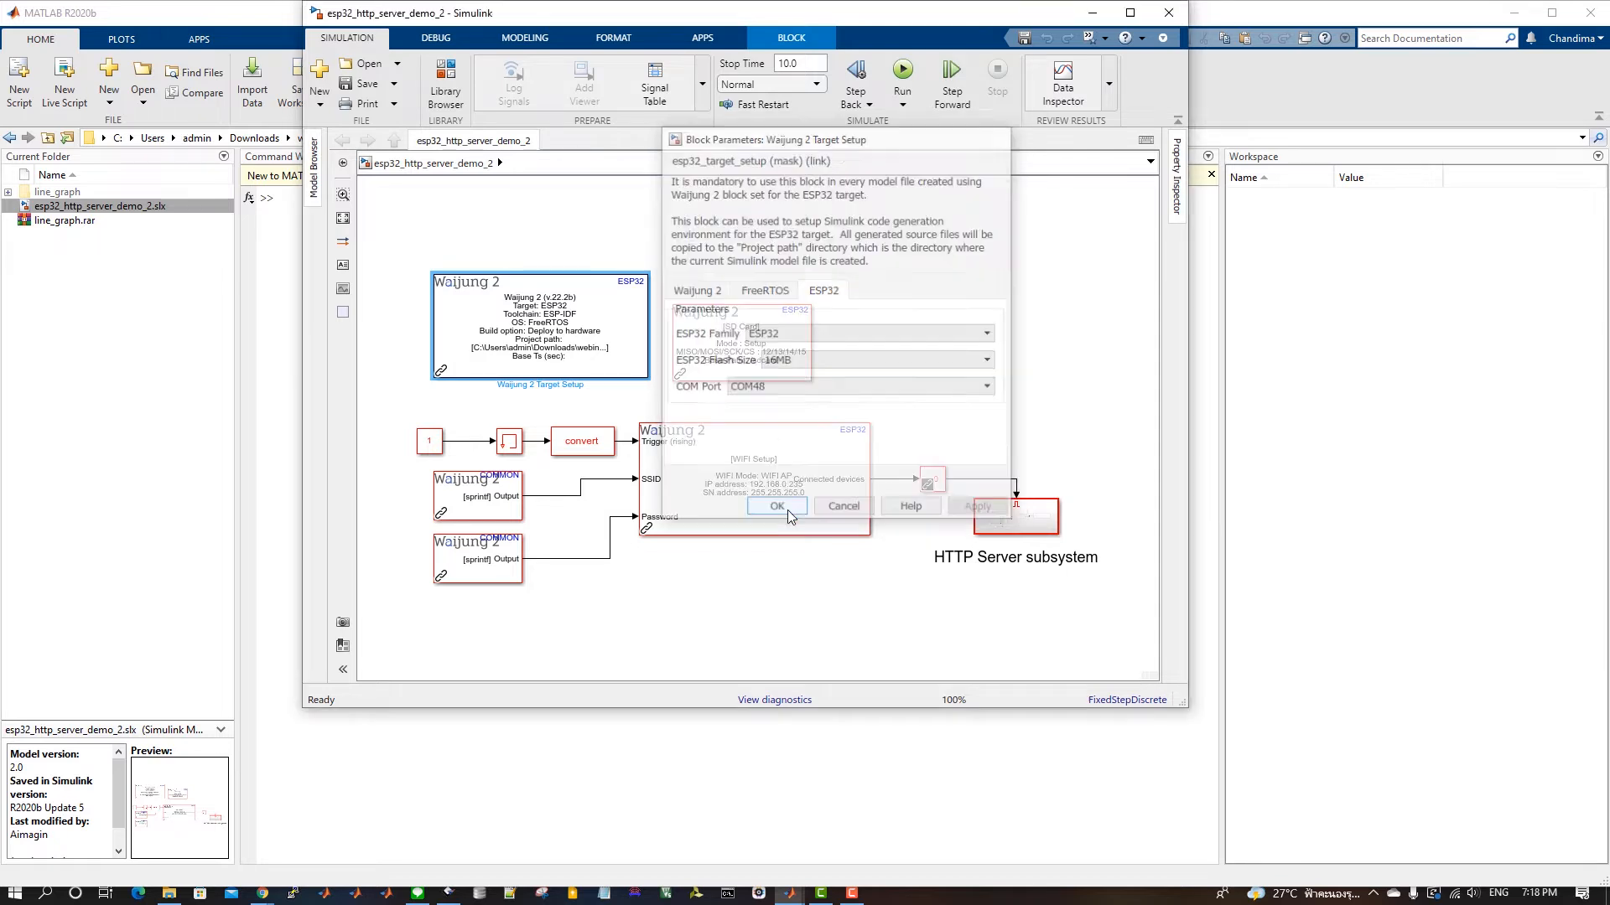
left_click(776, 506)
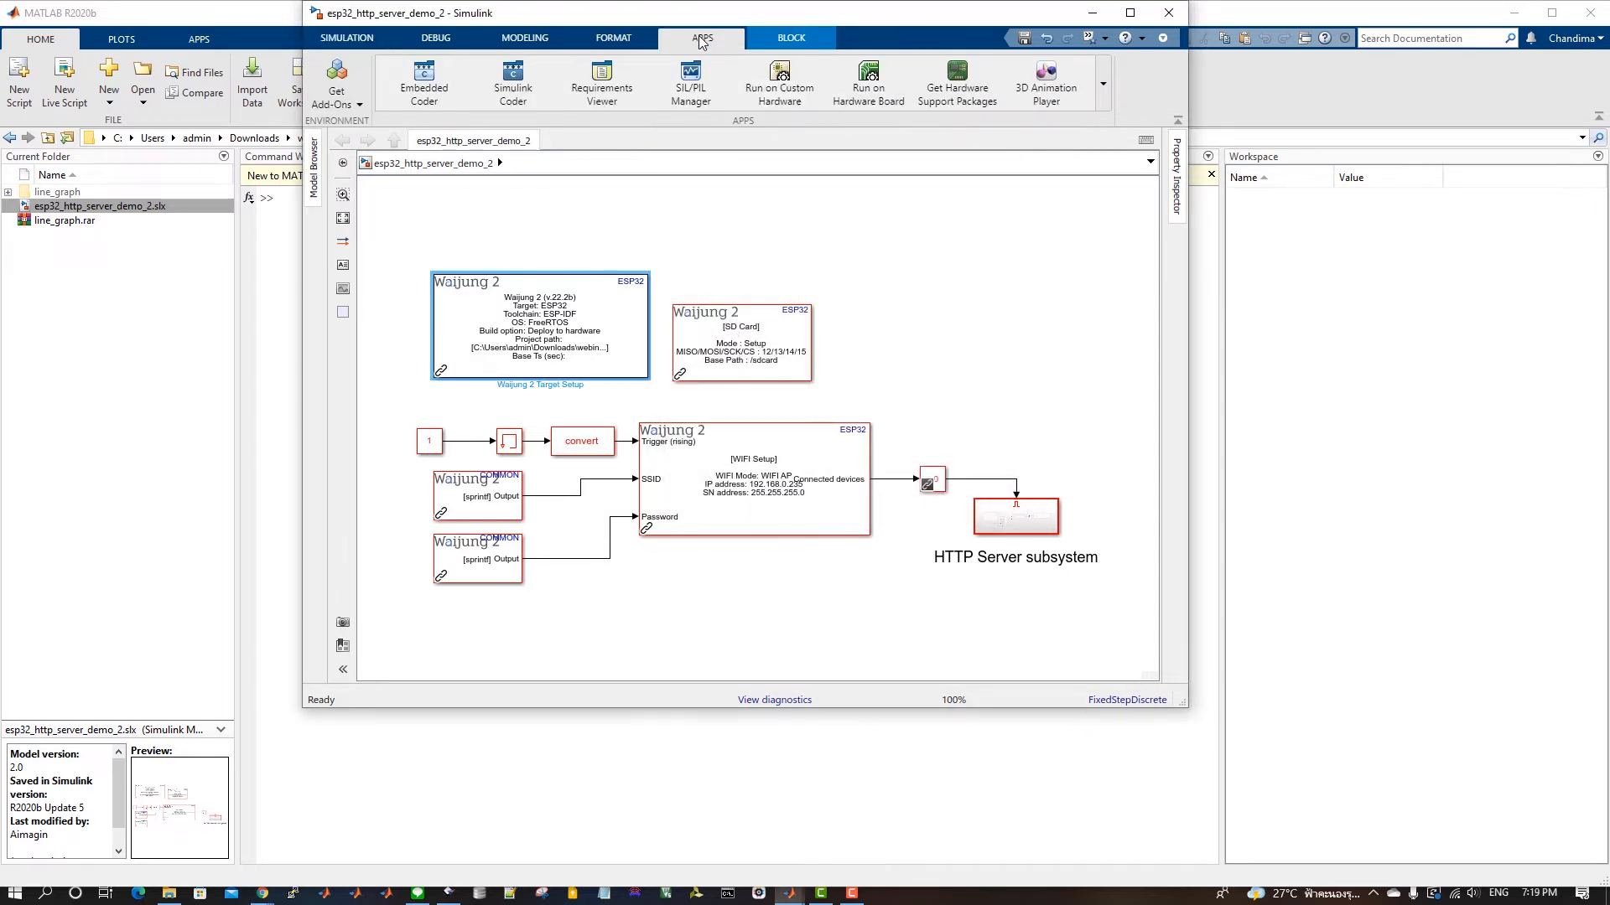
mouse_move(419, 103)
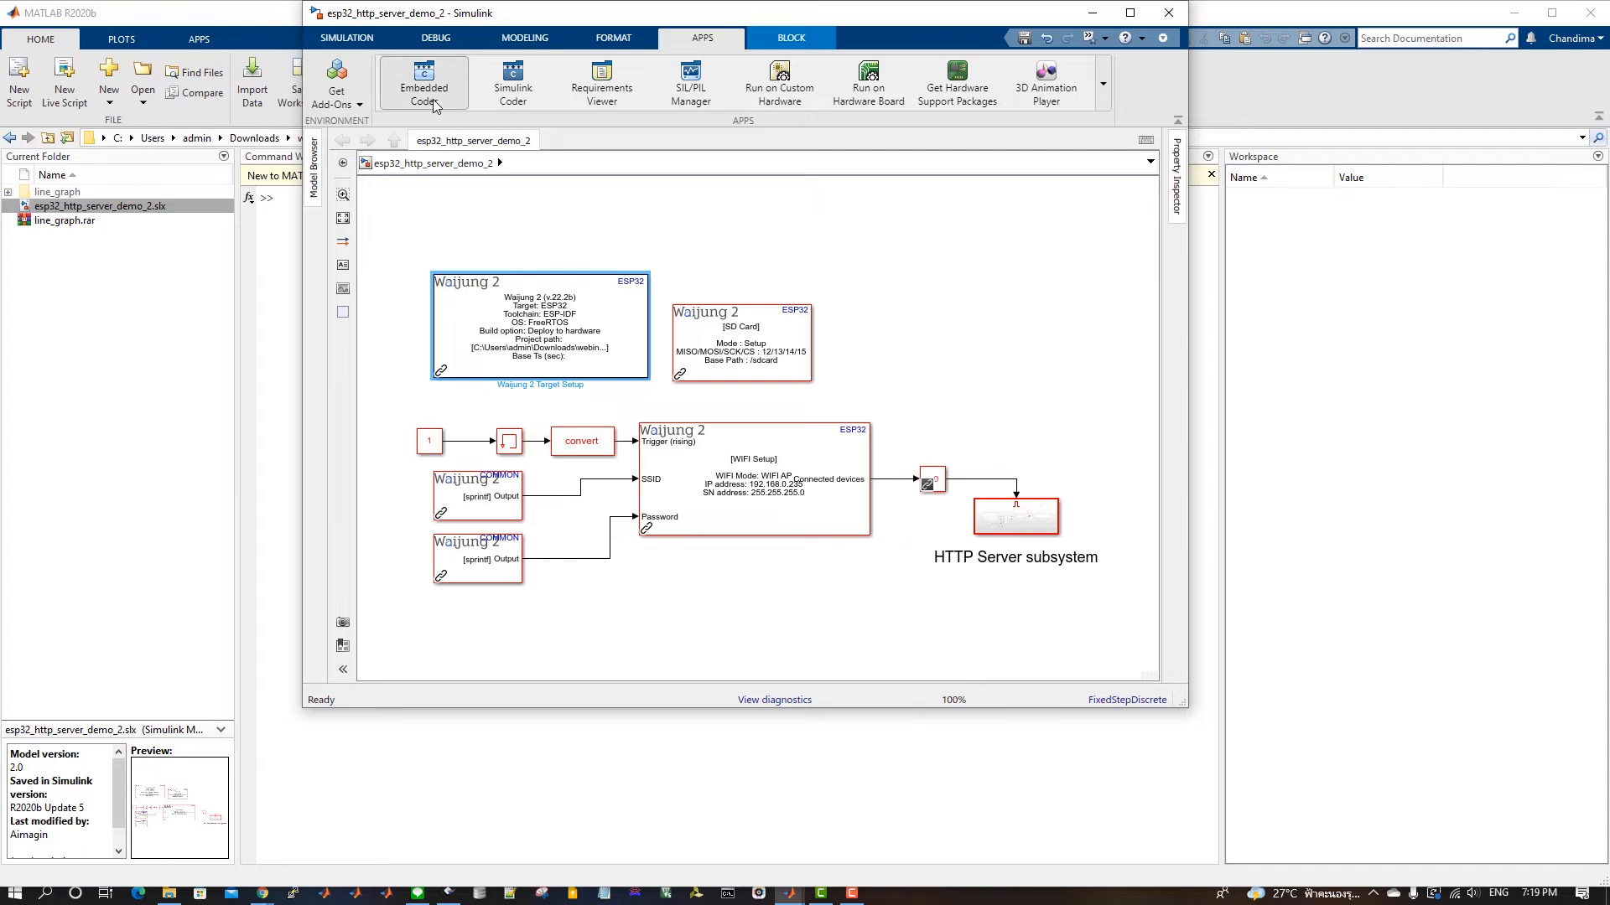
Step: Build the demo model for the ESP32 with Embedded Coder
left_click(423, 80)
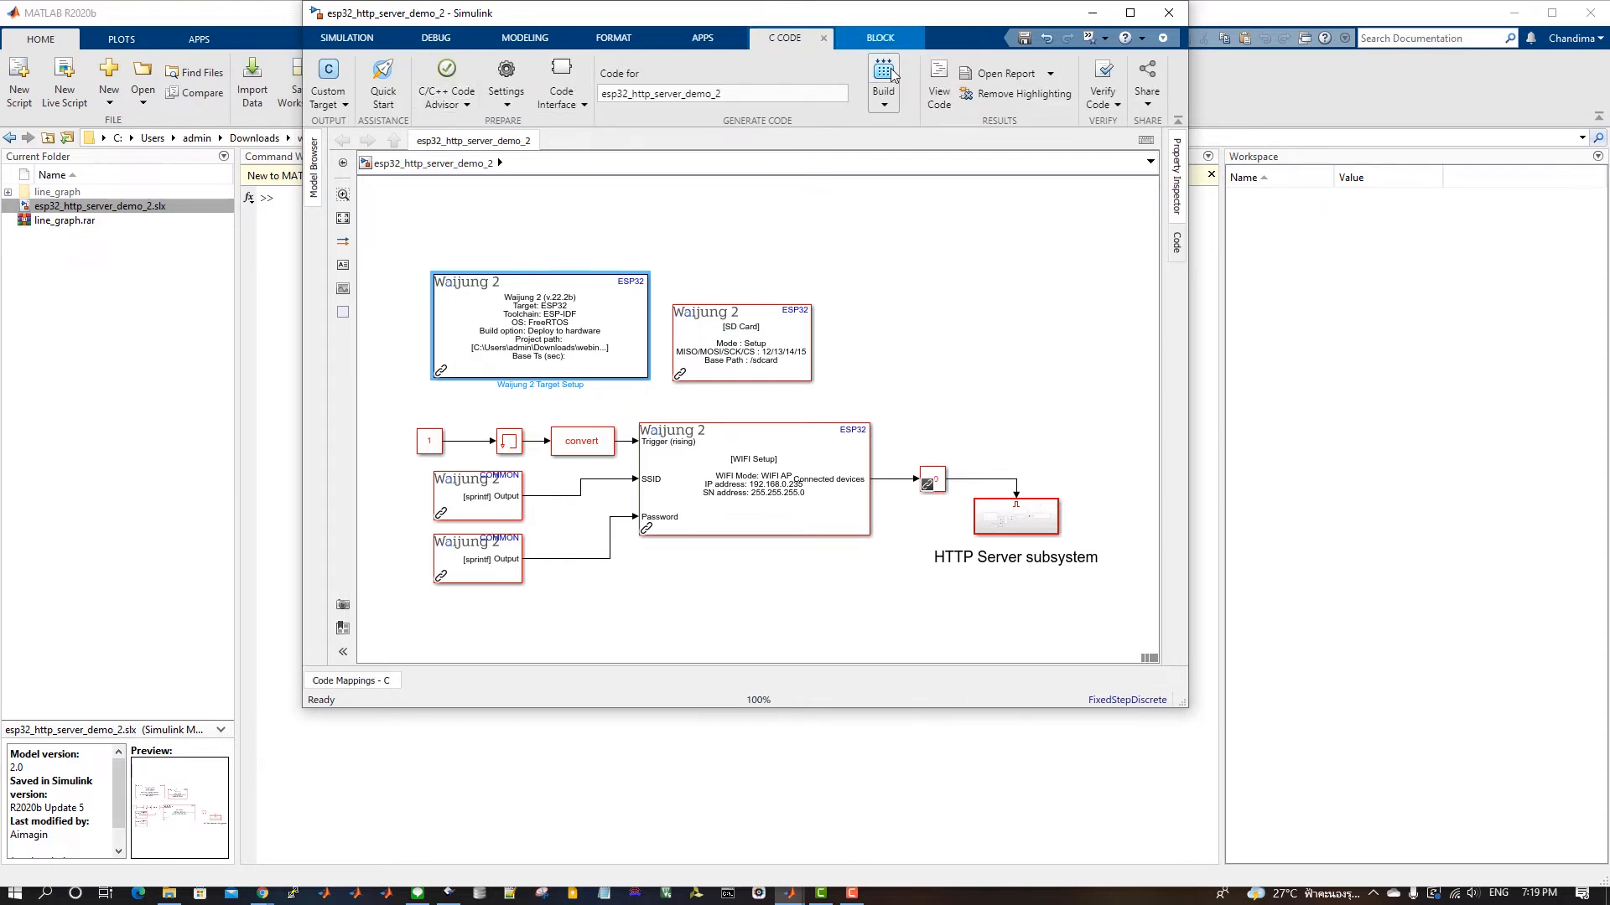
left_click(882, 78)
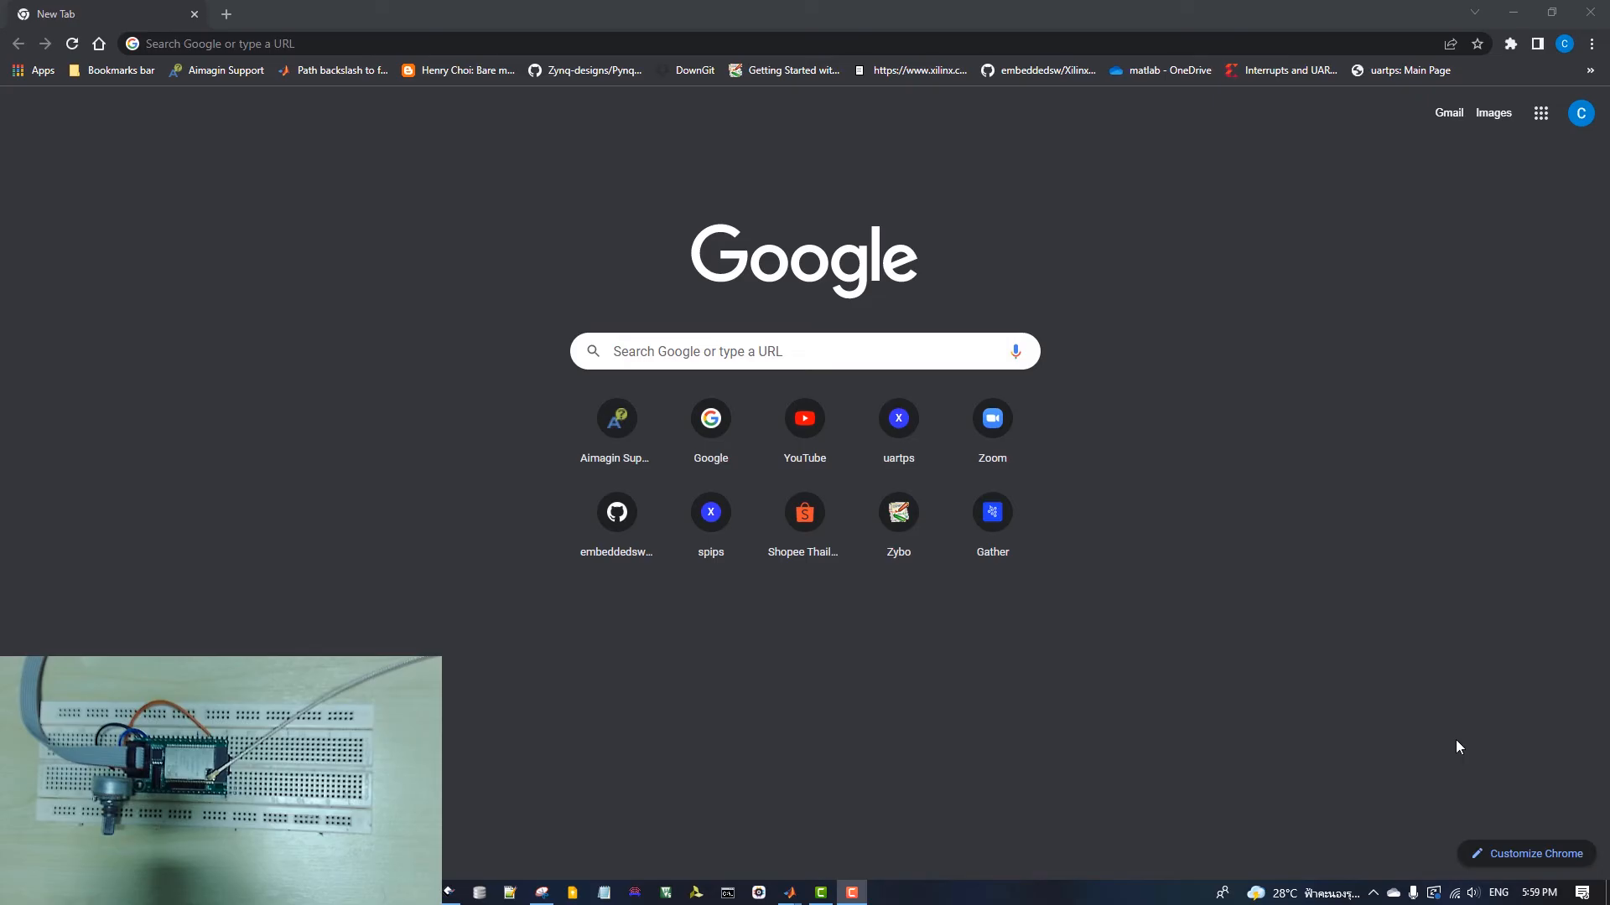
Step: Connect to the Test_http_server Wi-Fi network with its security key
left_click(1455, 893)
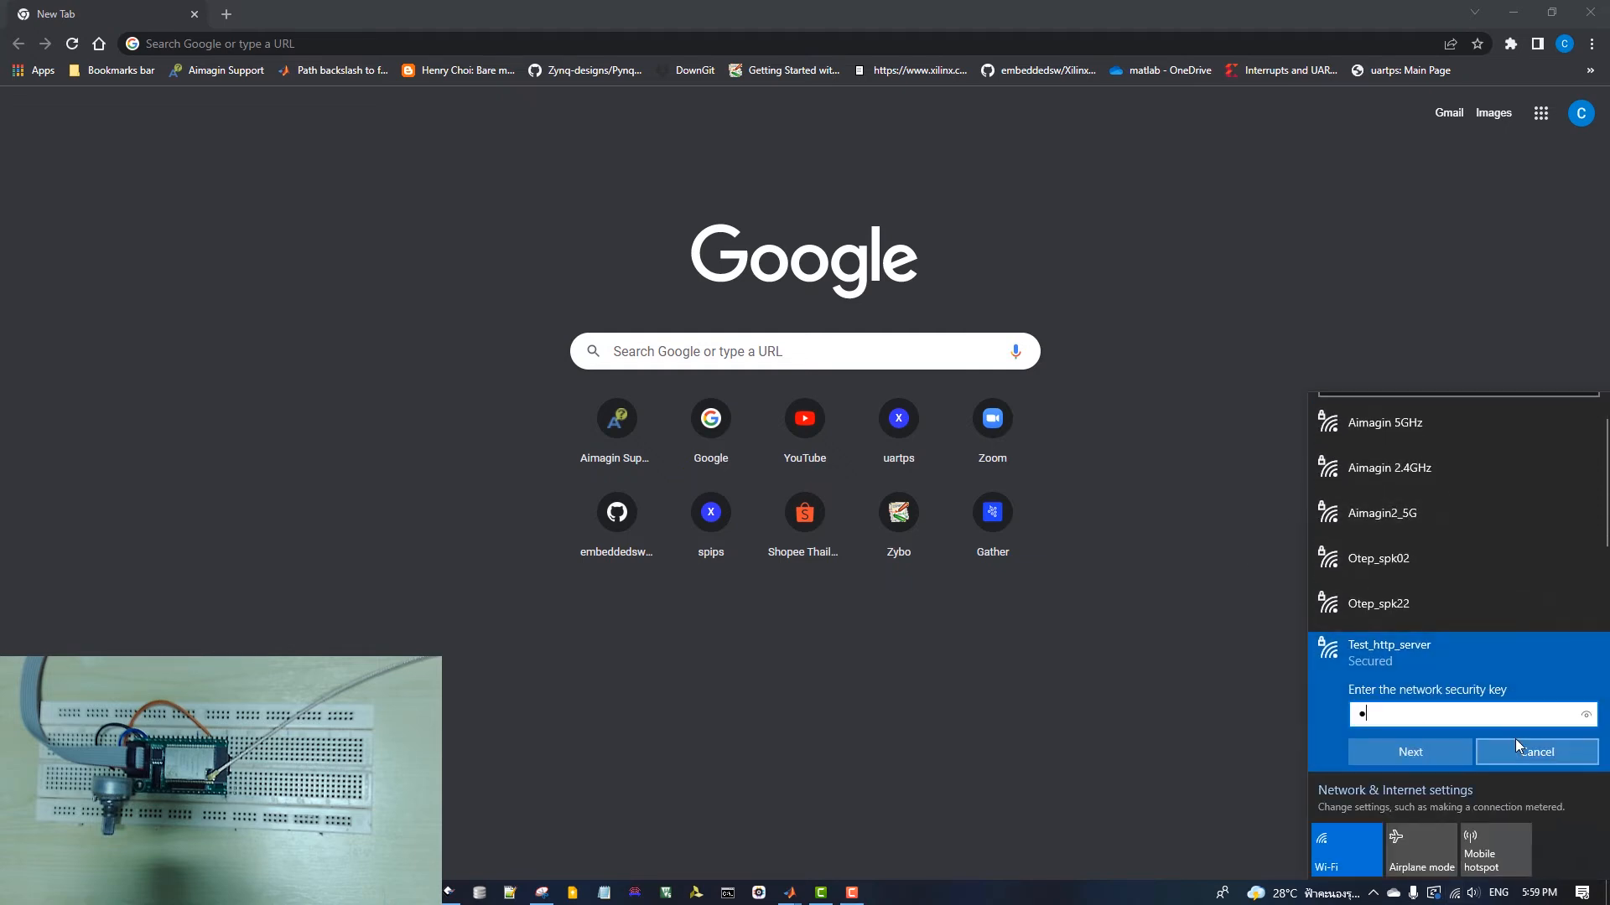
type("password")
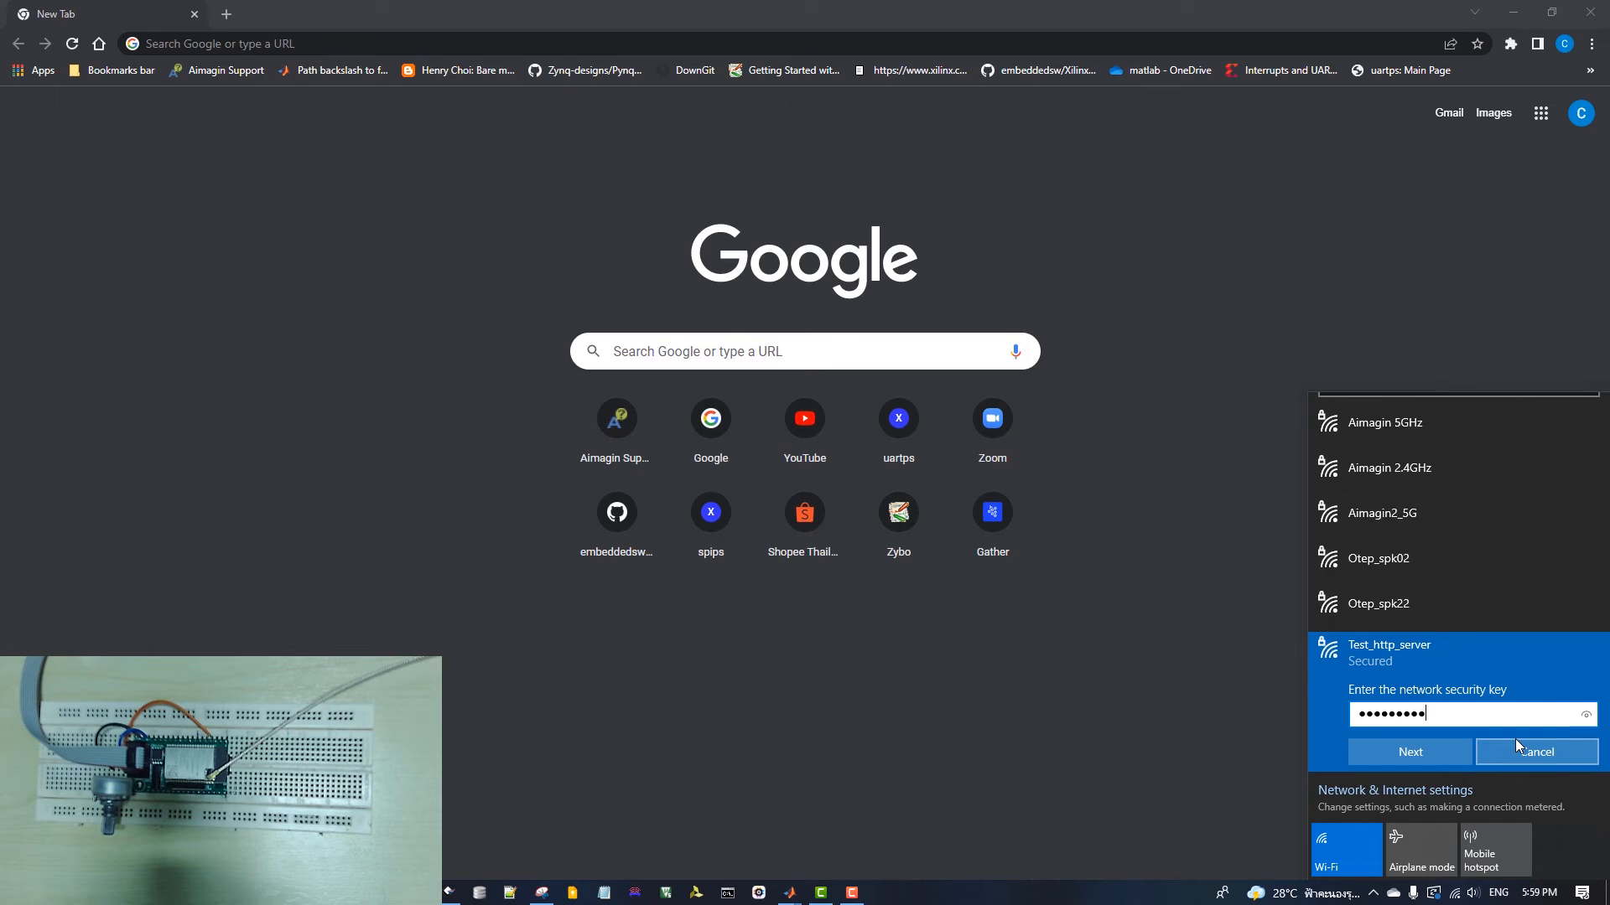
left_click(1409, 752)
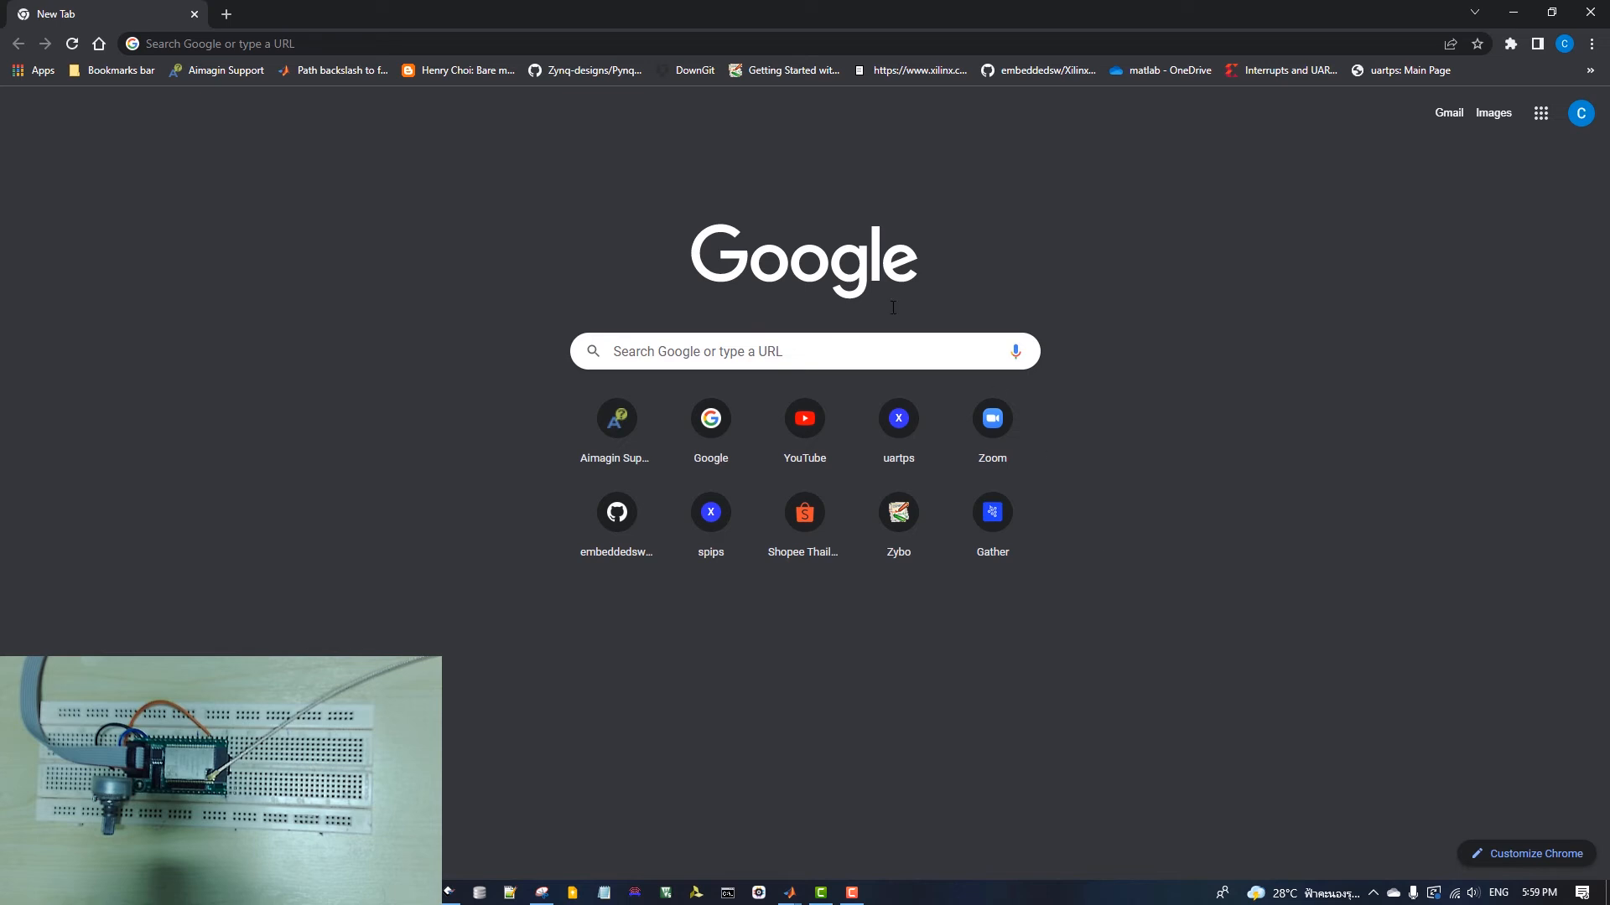
Step: Load the board's web page at 192.168.0.235 showing the ADC Reading graph
left_click(299, 43)
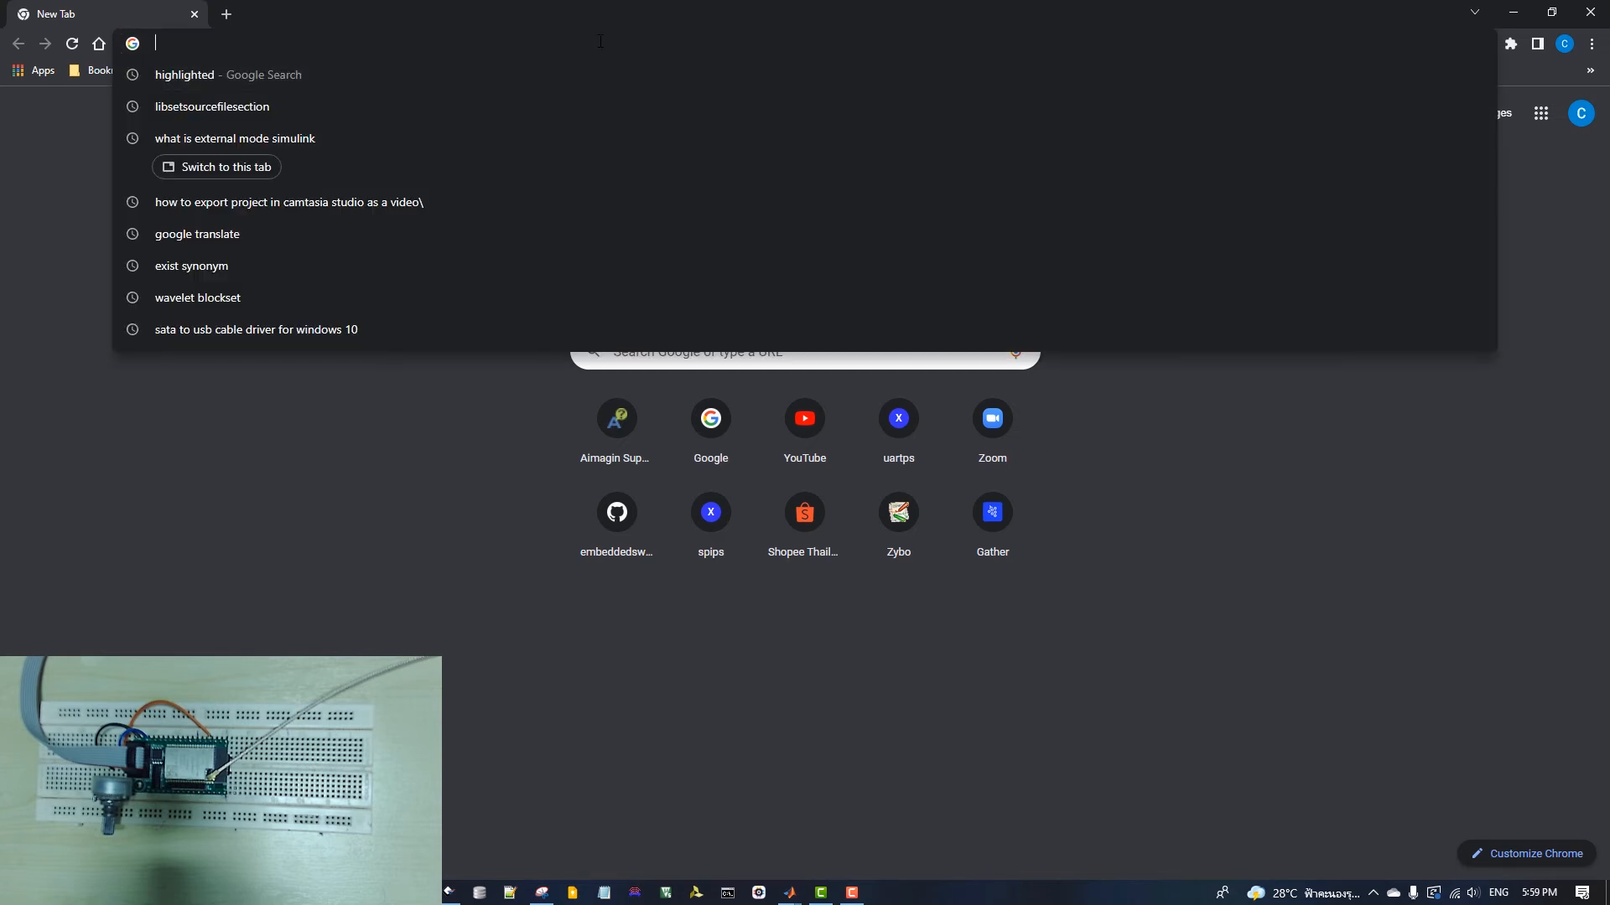
type("192.168.0.235")
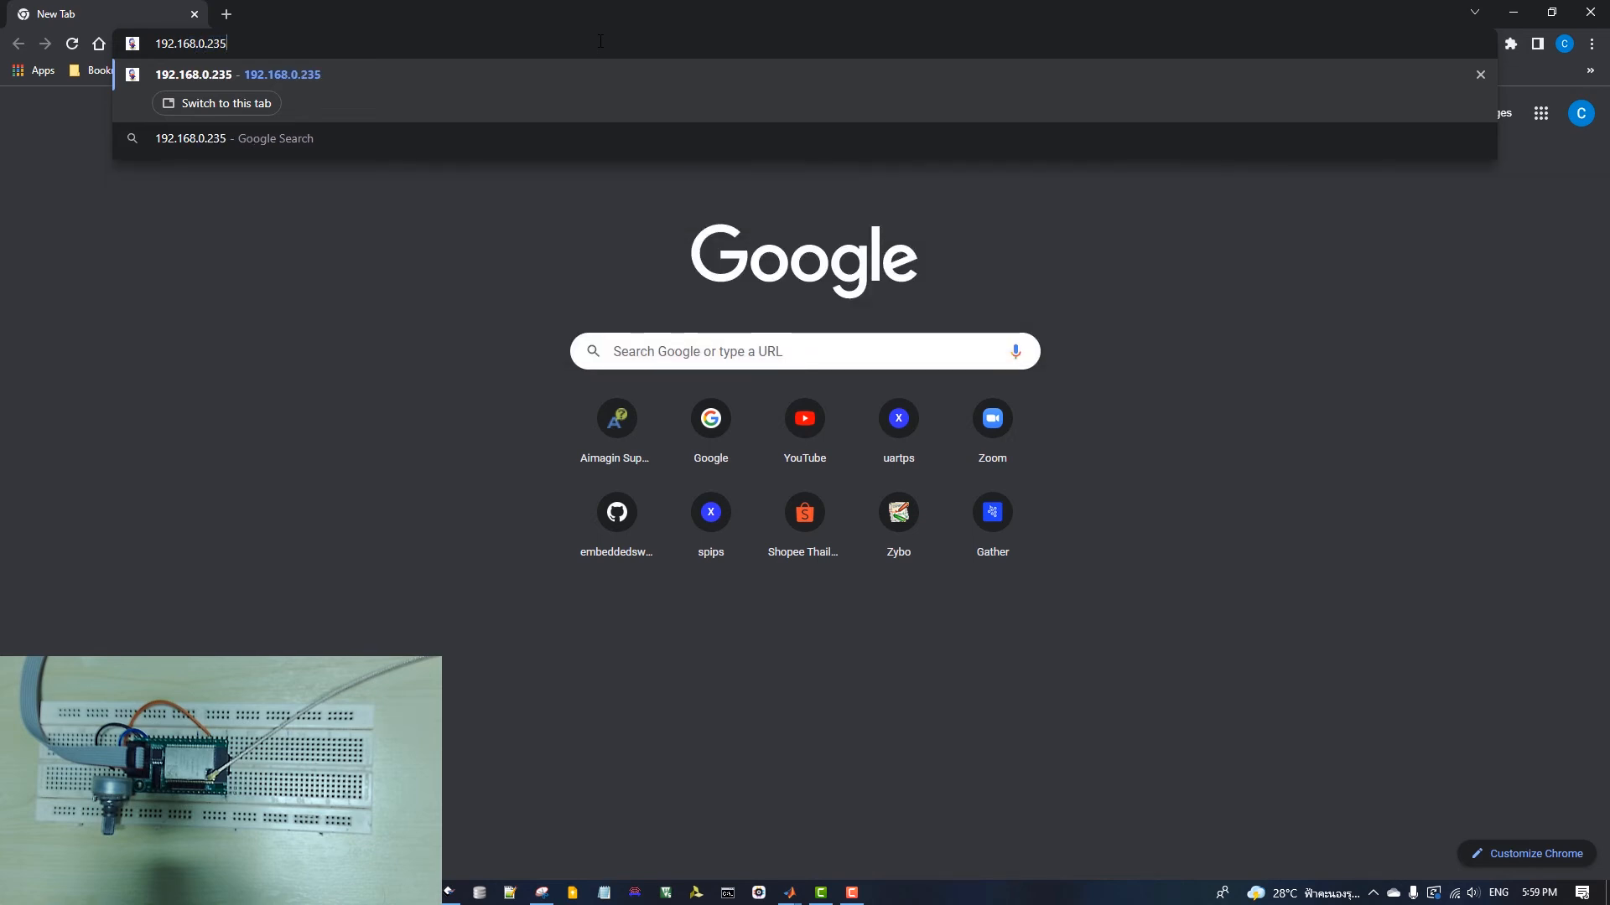
key("Enter")
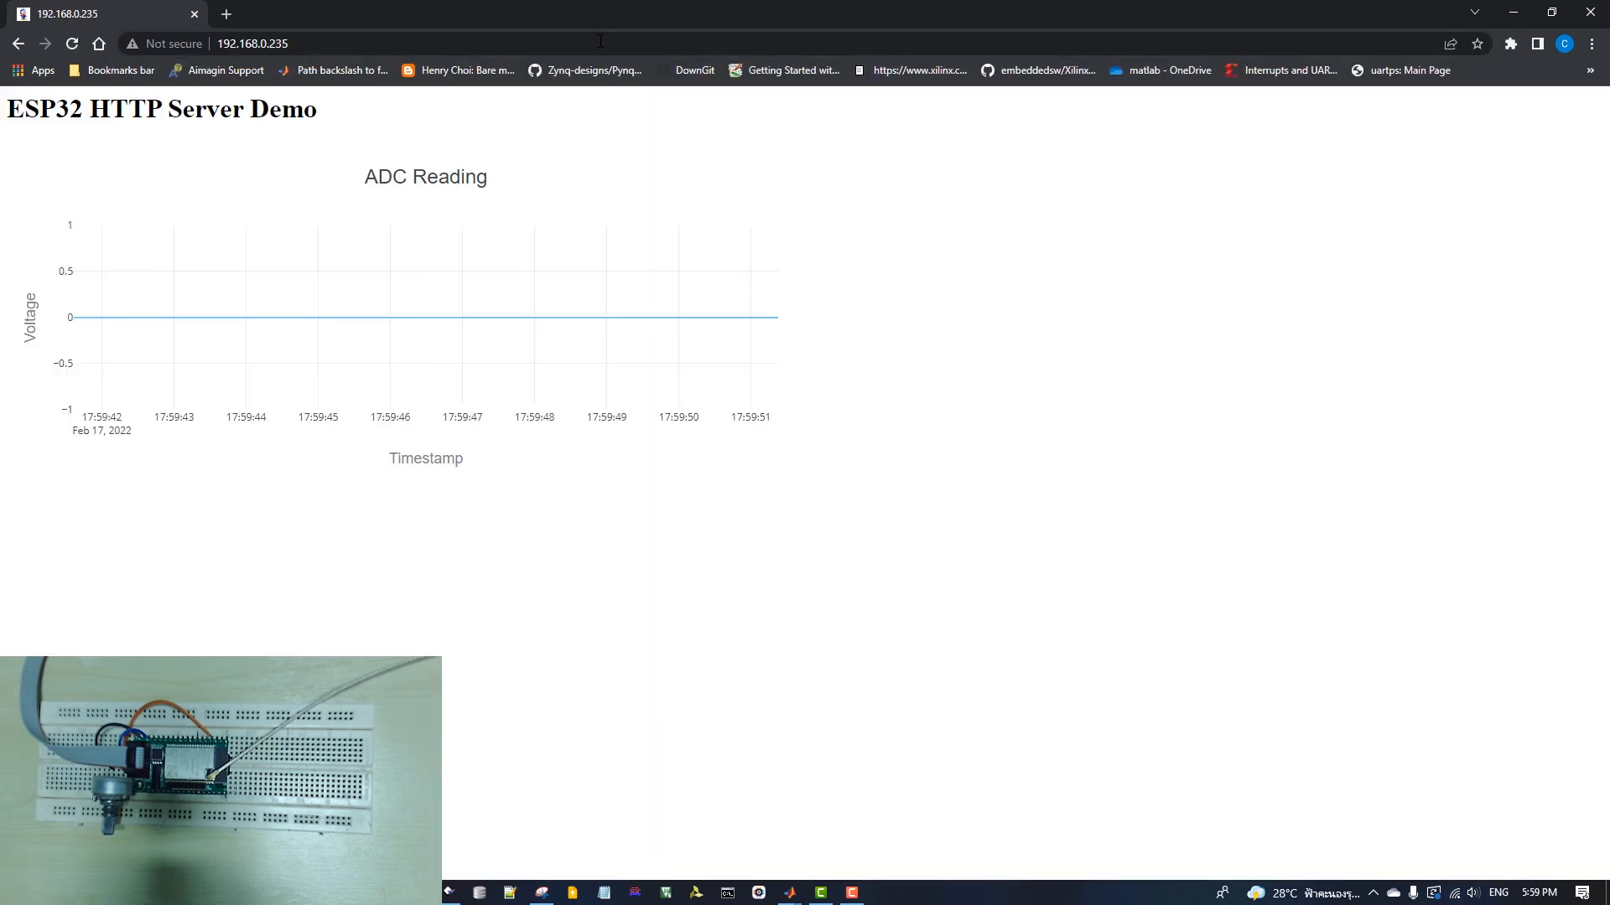